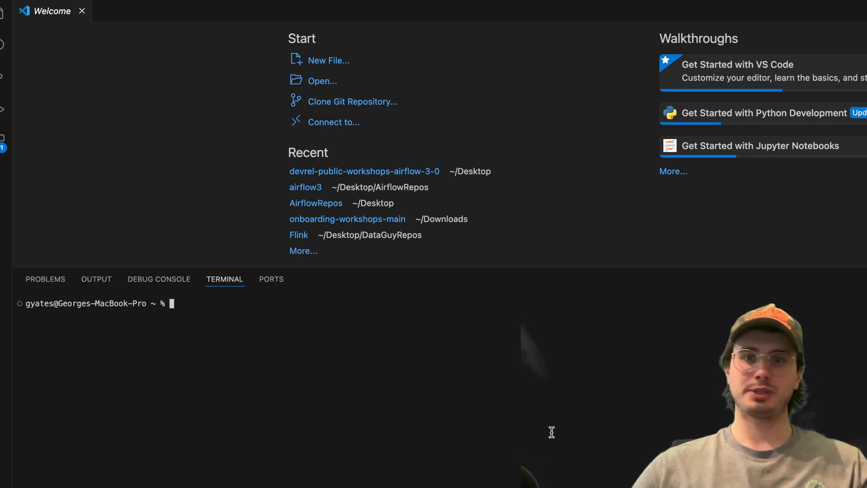
mouse_move(536, 369)
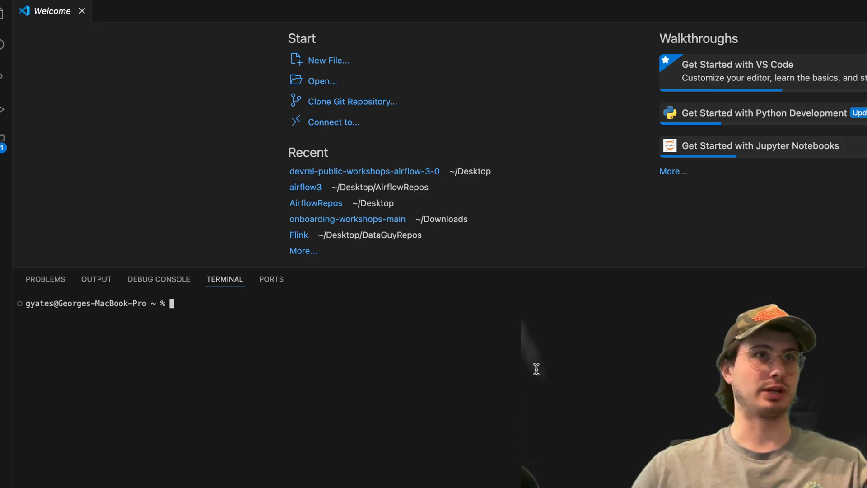
Change into Desktop/DataGuyRepos and make a new ssqlservermigration folder there.
type("c")
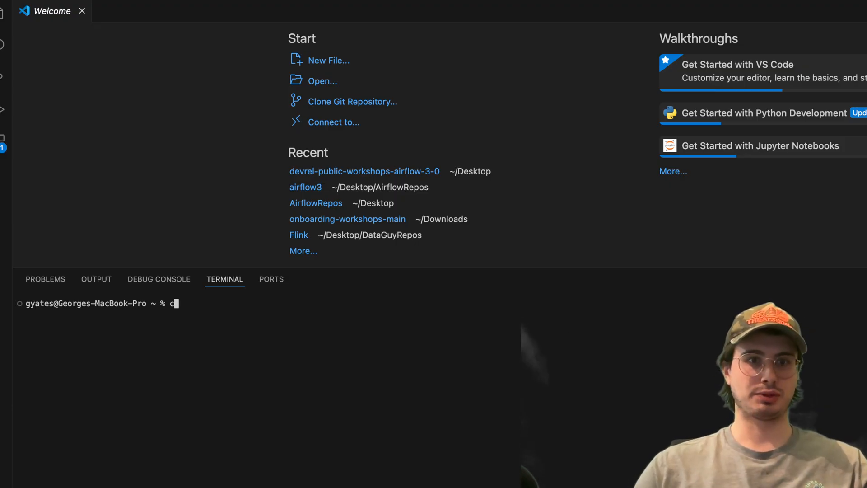
type("d Desktop/DataGuyRepos")
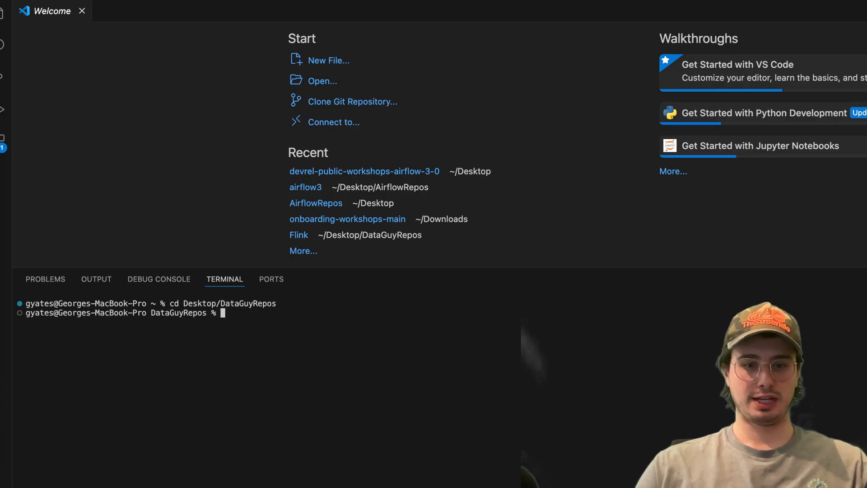
type("mkdir ssql")
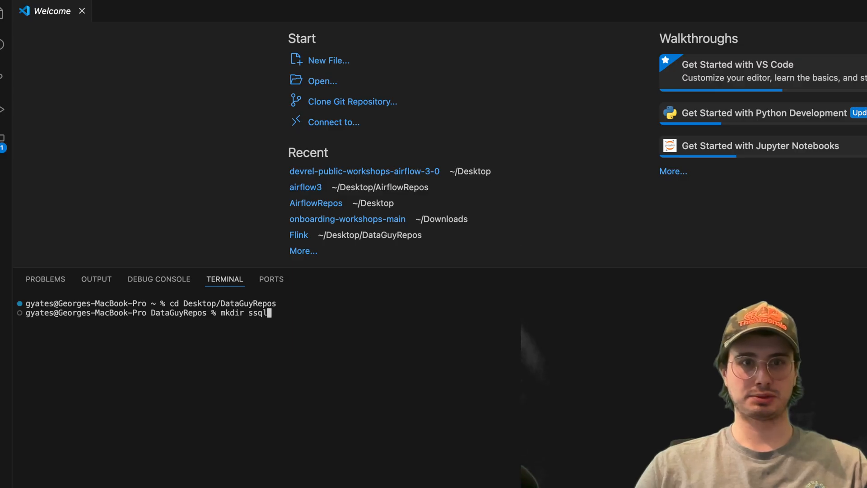
type("servermiogr")
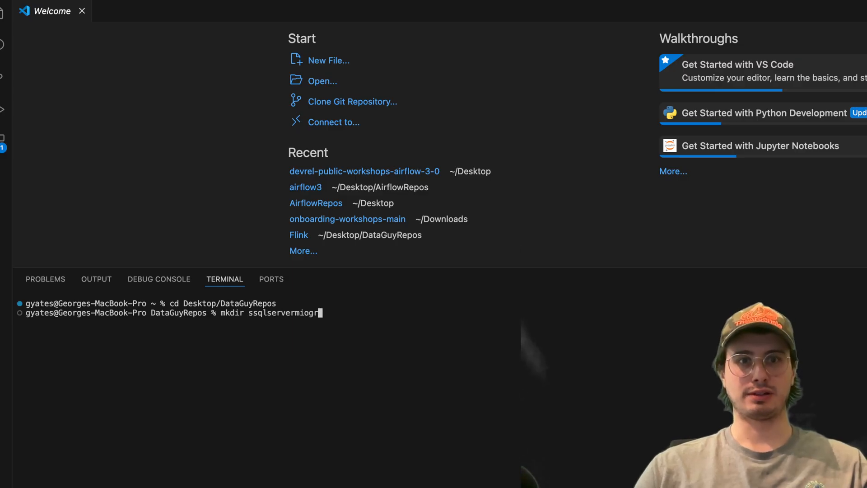
key("Return")
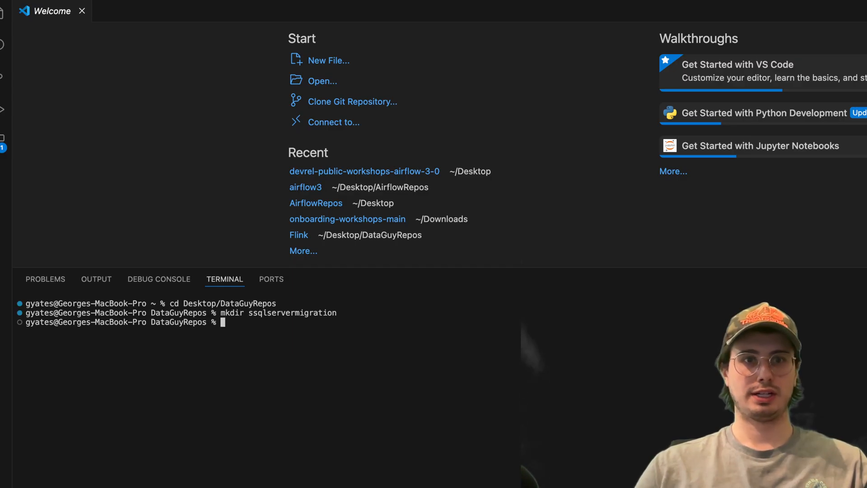
Enter ssqlservermigration and initialize an empty Astro project with astro dev init.
type("cd ssqlservermigration")
type("as")
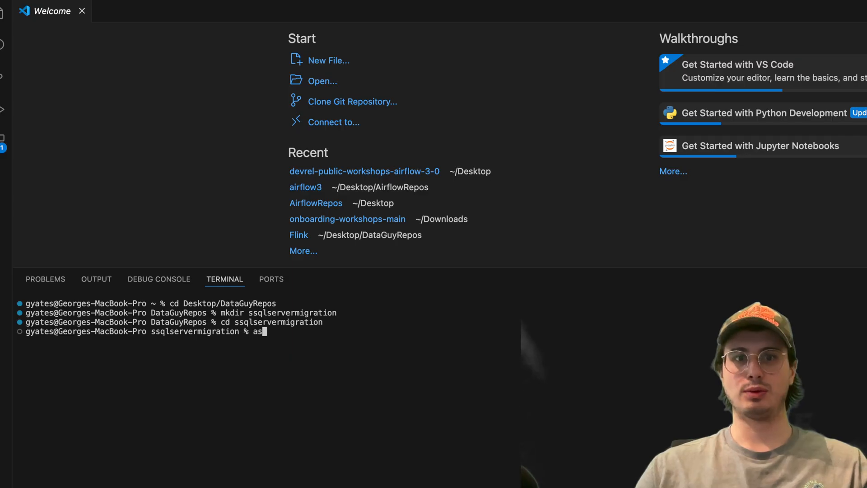
type("tro dev init")
key("Return")
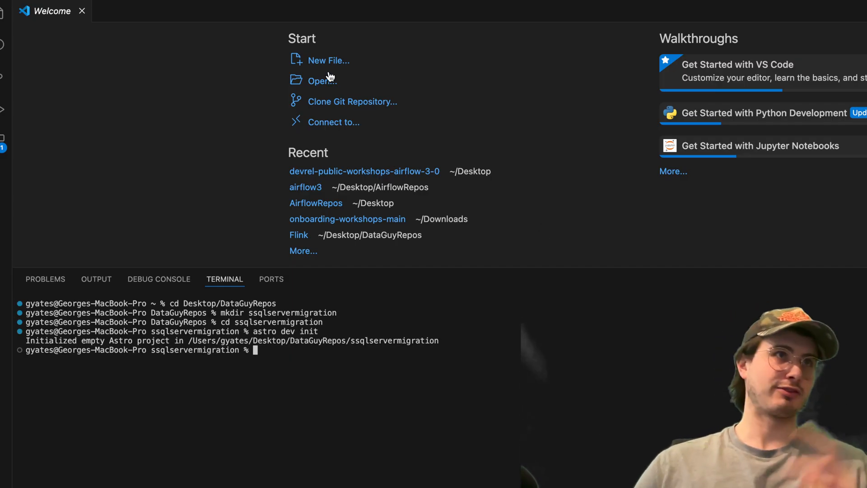
From the Welcome page, browse Desktop into DataGuyRepos to open ssqlservermigration as the workspace.
left_click(321, 80)
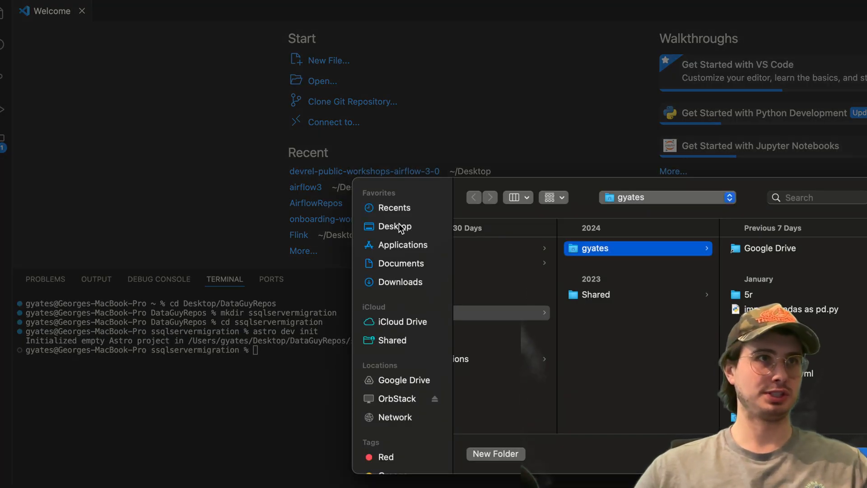
left_click(395, 225)
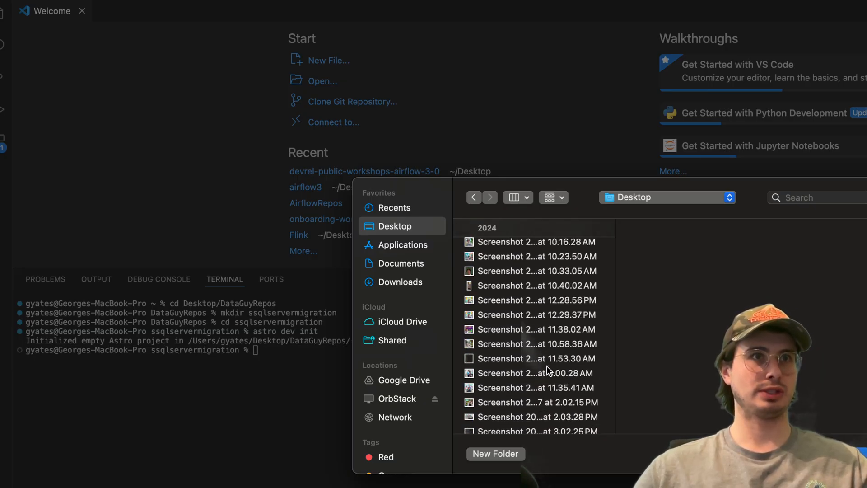
scroll("down", 3)
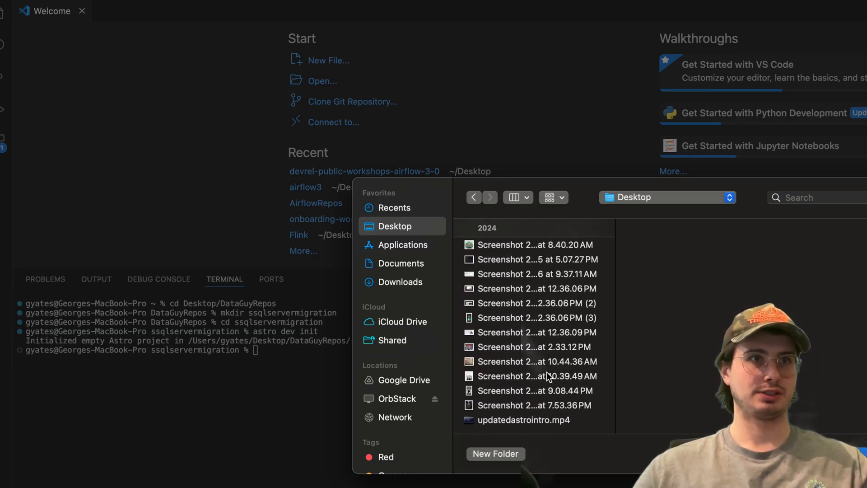
scroll("down", 3)
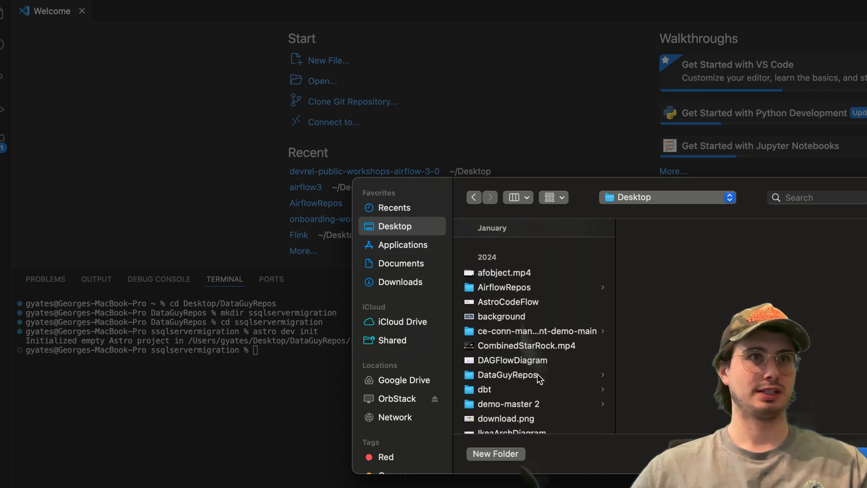
left_click(503, 374)
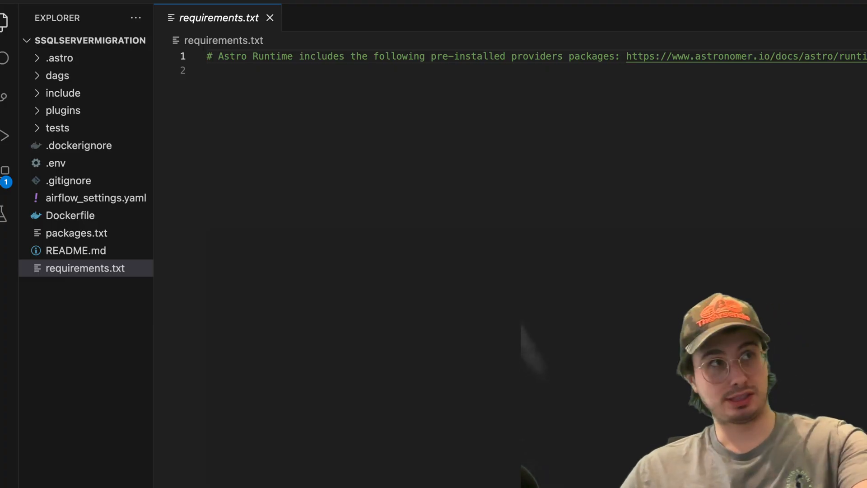
List pandas, snowflake-connector-python, snowflake-sqlalchemy and pyodbc one per line in requirements.txt, save, and expand dags.
type("pandas snowflake-connector-python snowflake-sqlalchemy pyodbc")
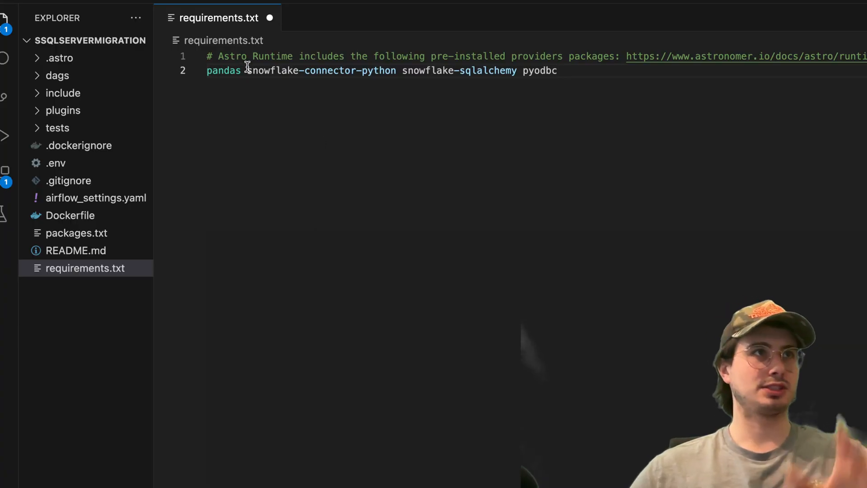
key("Enter")
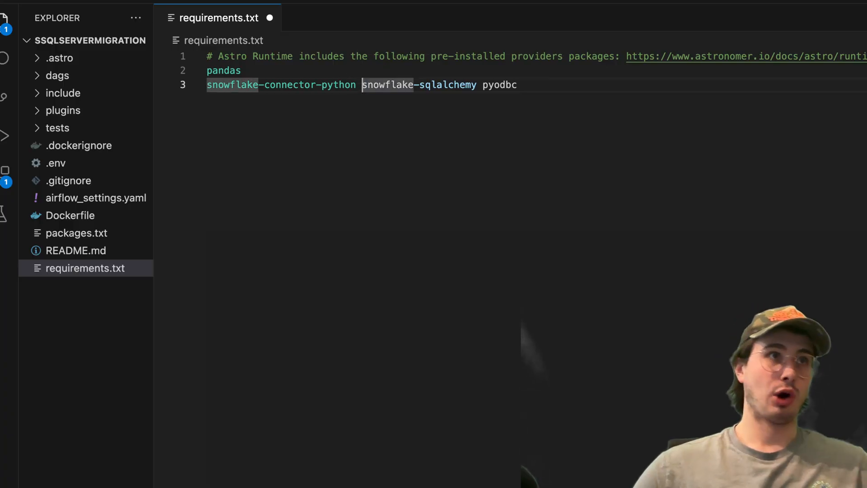
key("Enter")
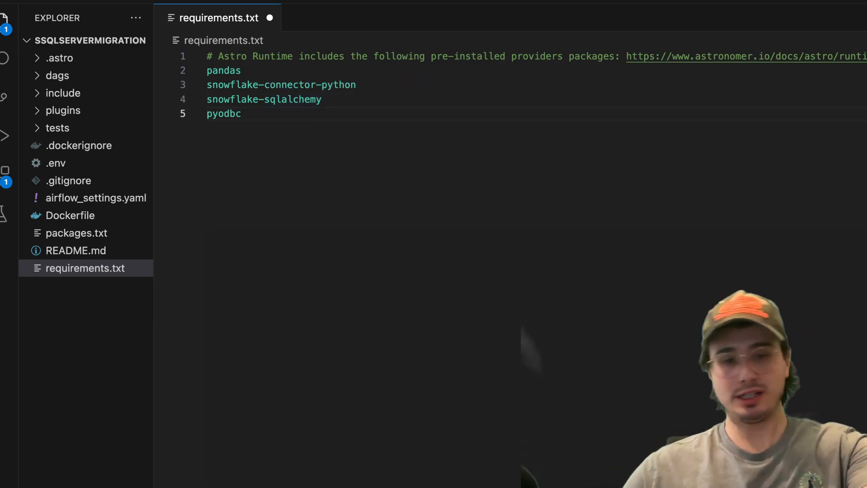
key("ctrl+s")
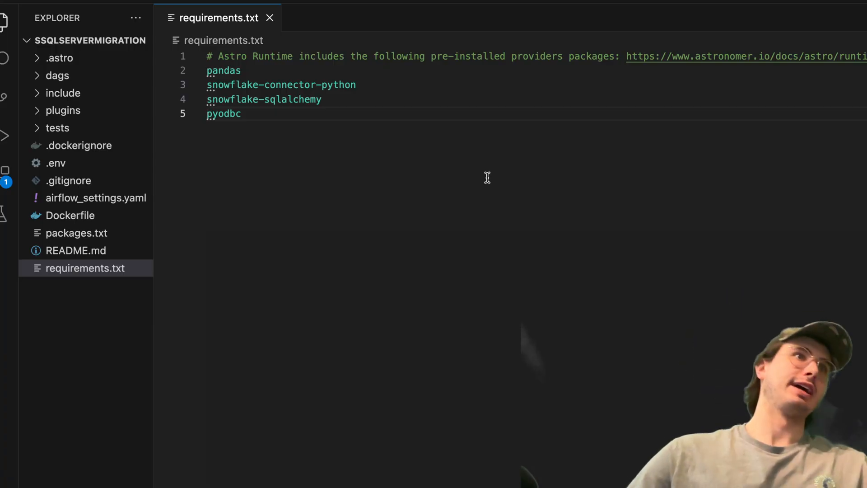
mouse_move(542, 380)
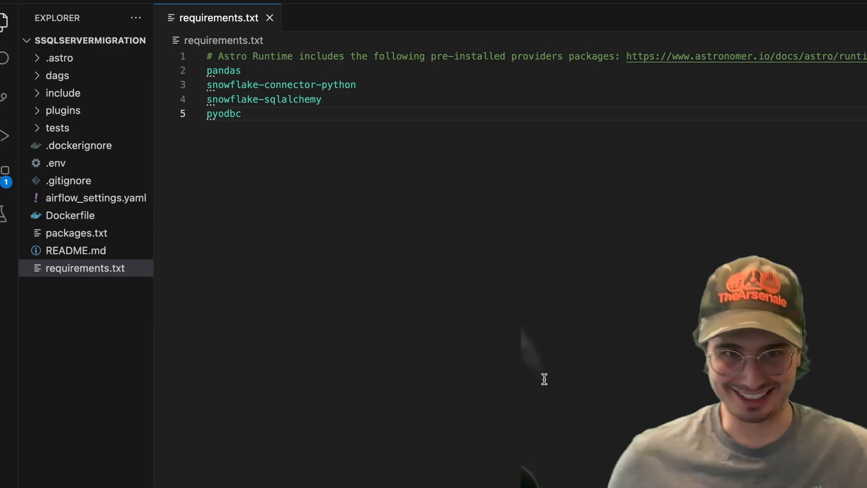
mouse_move(542, 277)
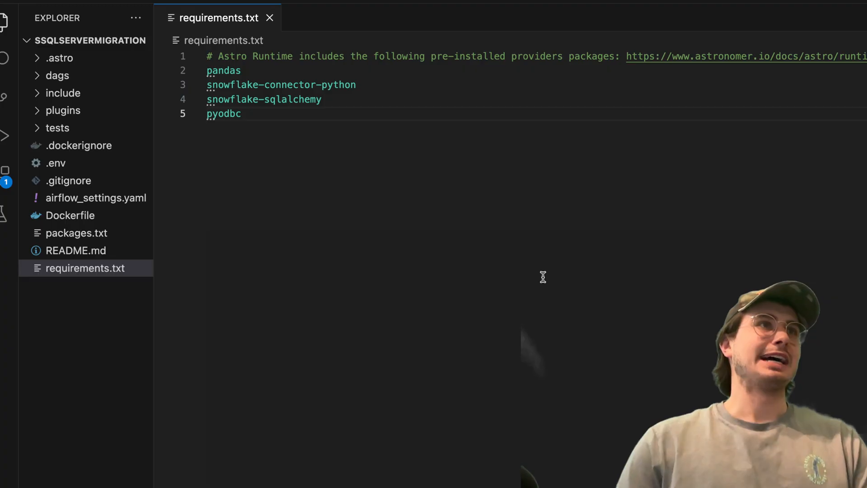
left_click(57, 75)
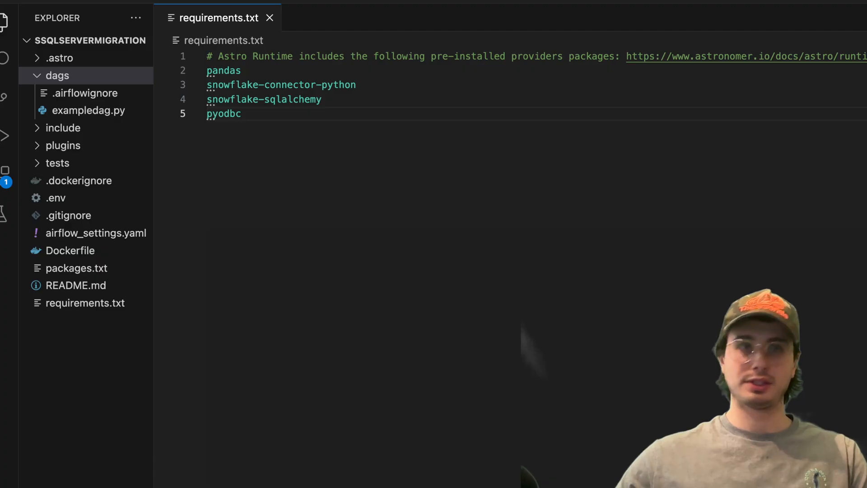
Create a new sqlserver.py file inside the dags folder.
right_click(56, 74)
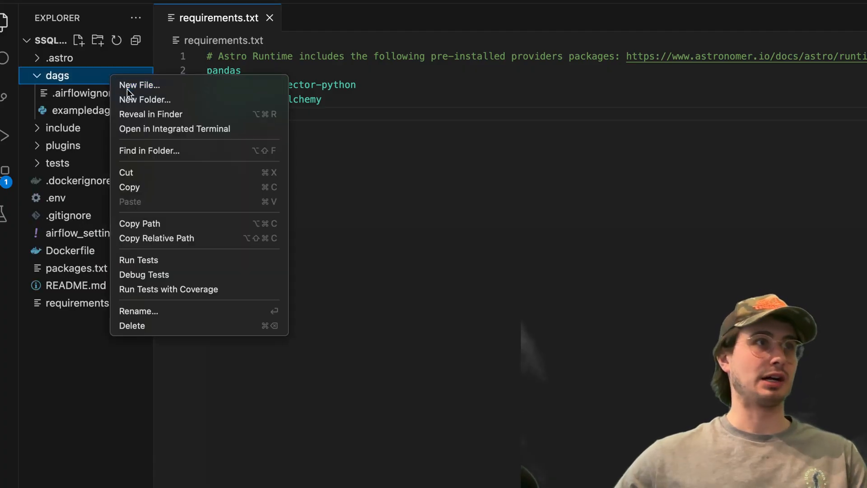
left_click(139, 85)
type("sqlserver.py")
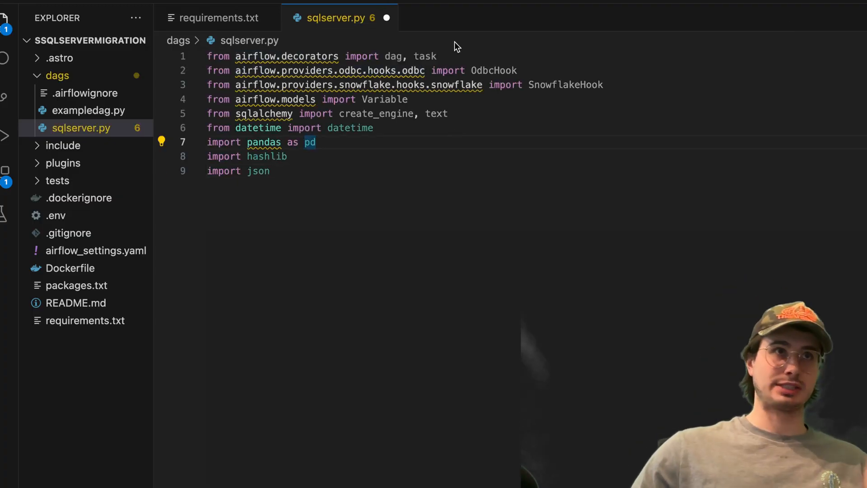
Review the task decorator, OdbcHook, Variable and sqlalchemy text imports in sqlserver.py.
double_click(424, 56)
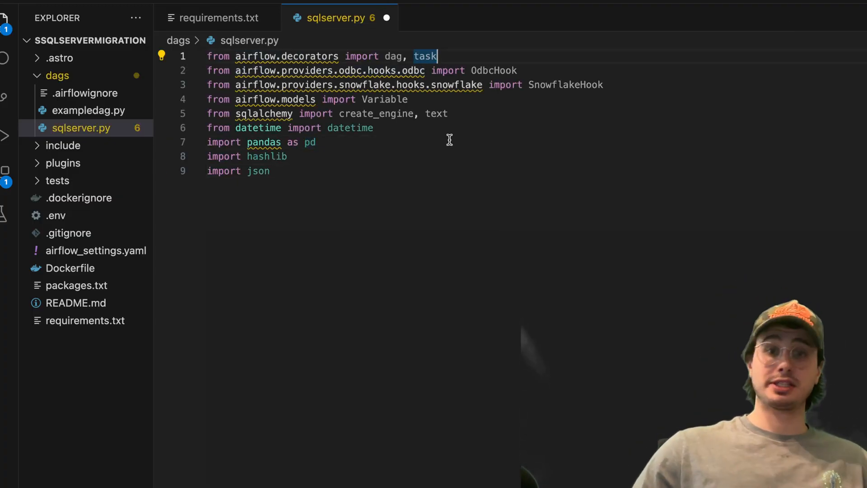
left_click(517, 71)
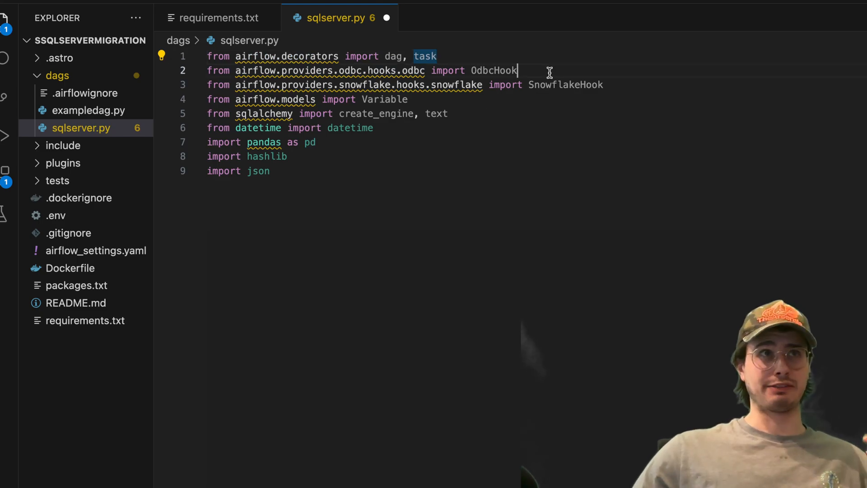
double_click(493, 70)
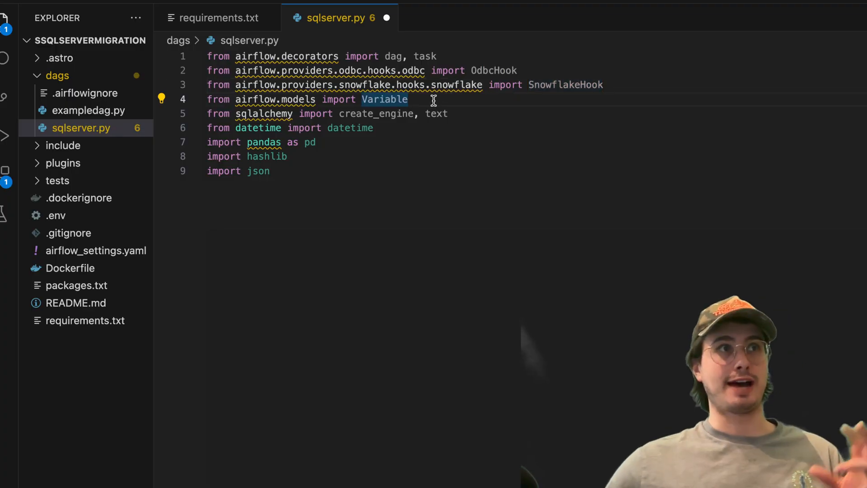
mouse_move(248, 171)
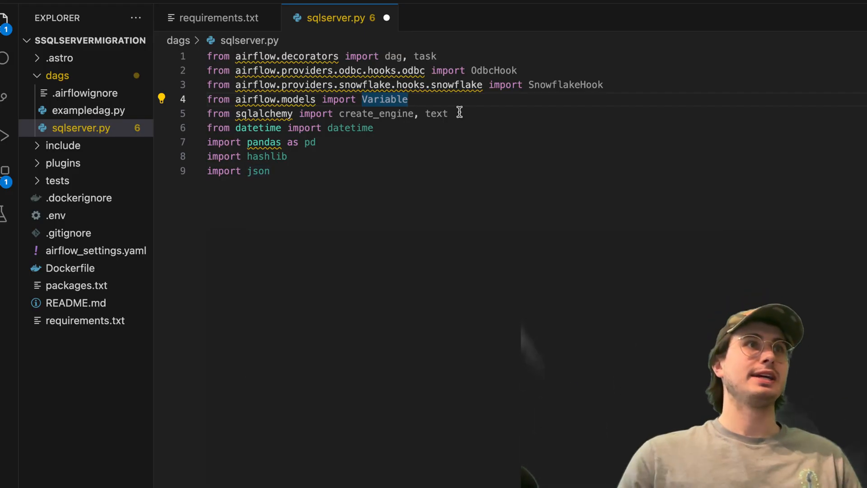
double_click(436, 113)
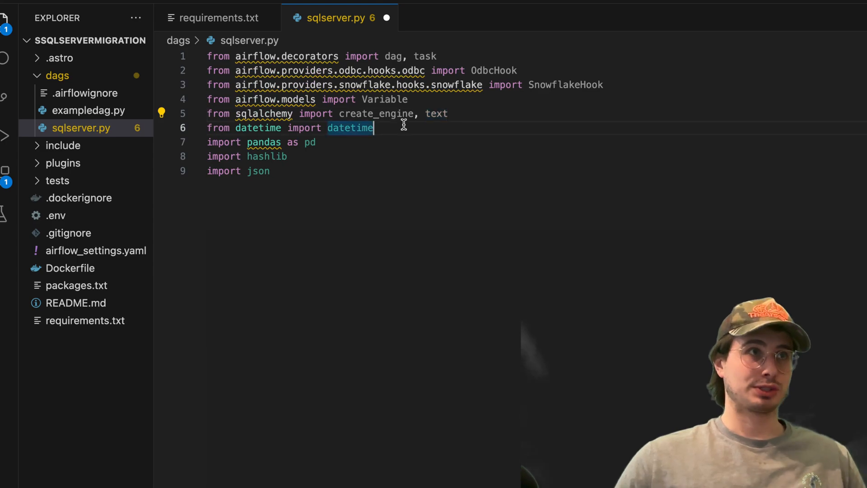
mouse_move(412, 134)
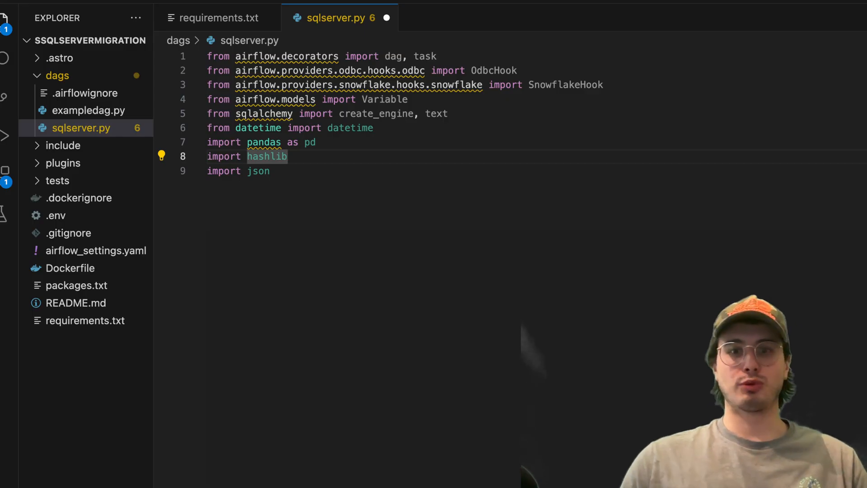
Define MSSQL_SCHEMA as "dbo" and INCREMENTAL_COLUMN as "last_updated_at" below the imports.
left_click(161, 56)
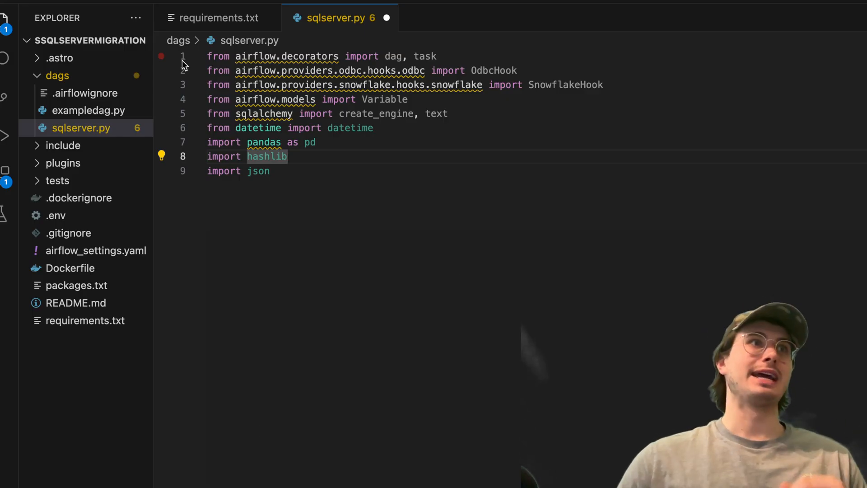
left_click(292, 171)
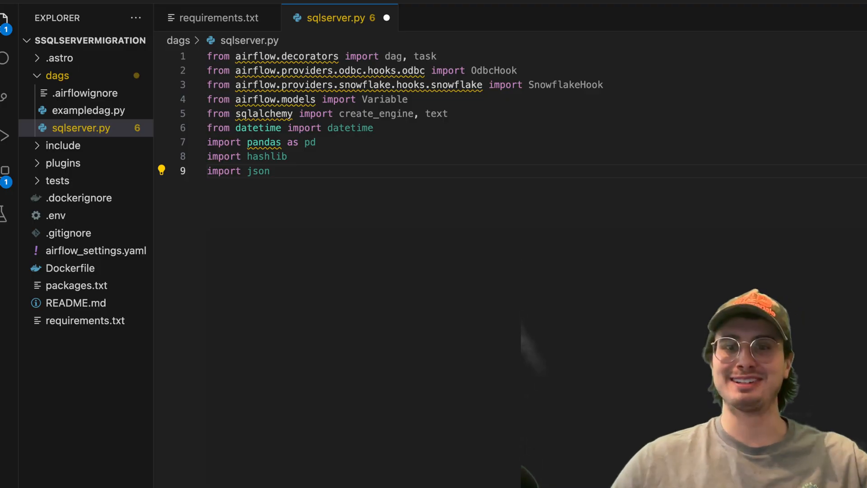
double_click(256, 171)
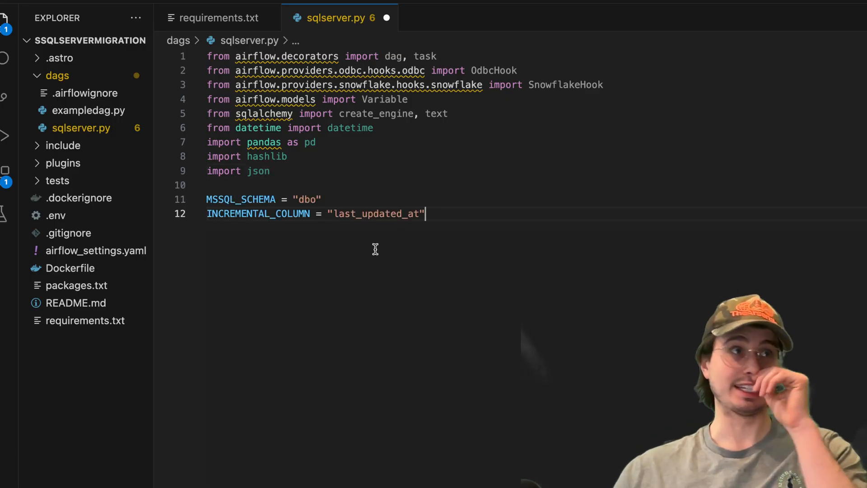
mouse_move(436, 233)
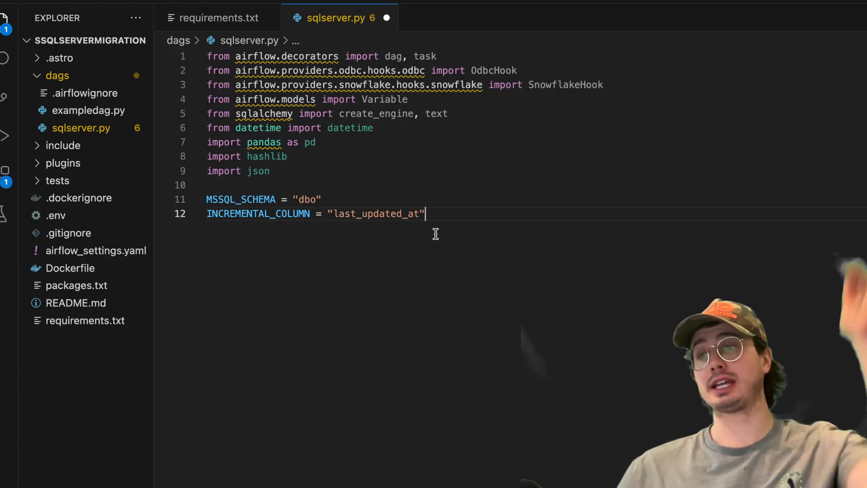
mouse_move(446, 238)
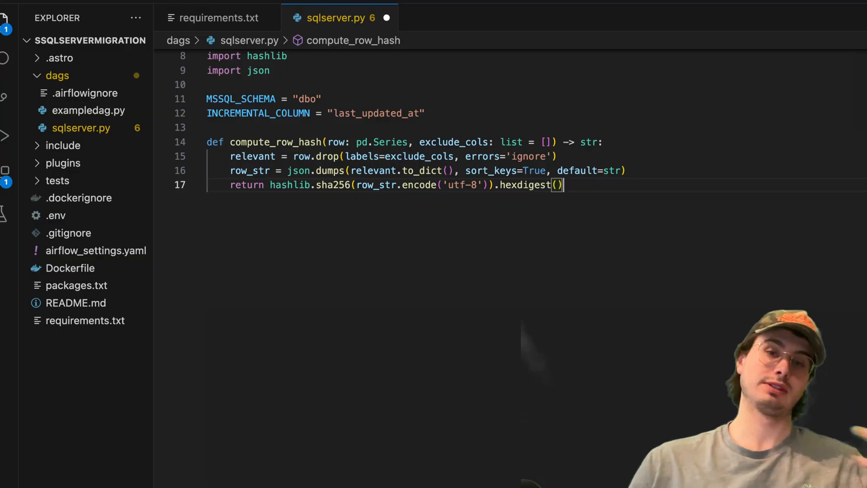
mouse_move(568, 186)
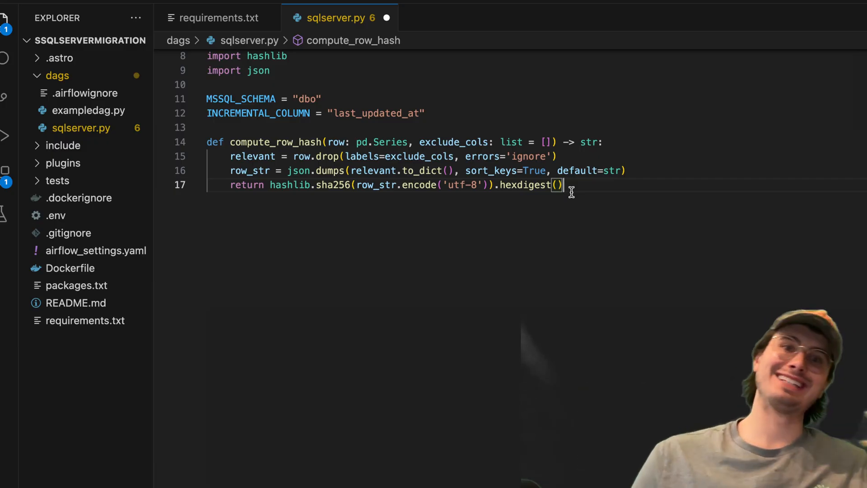
mouse_move(539, 282)
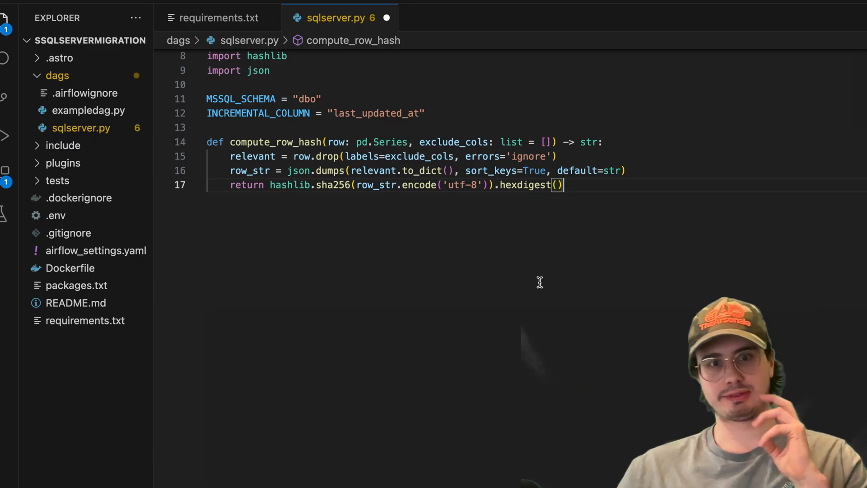
mouse_move(530, 253)
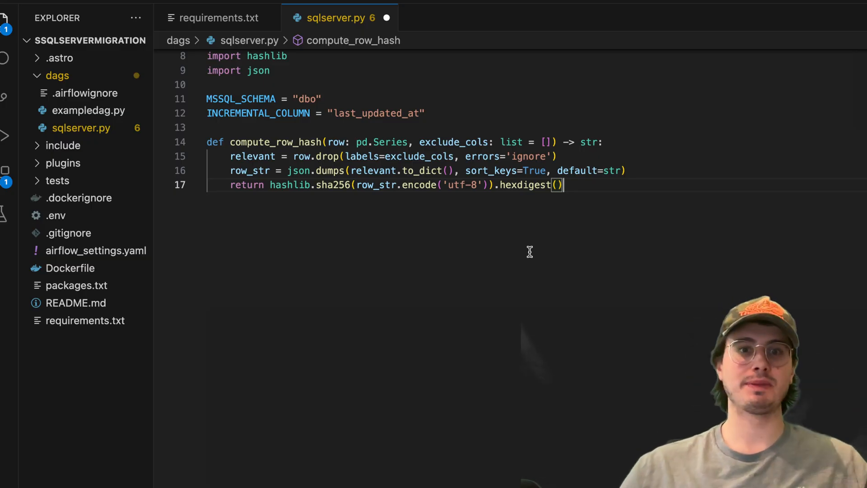
mouse_move(551, 243)
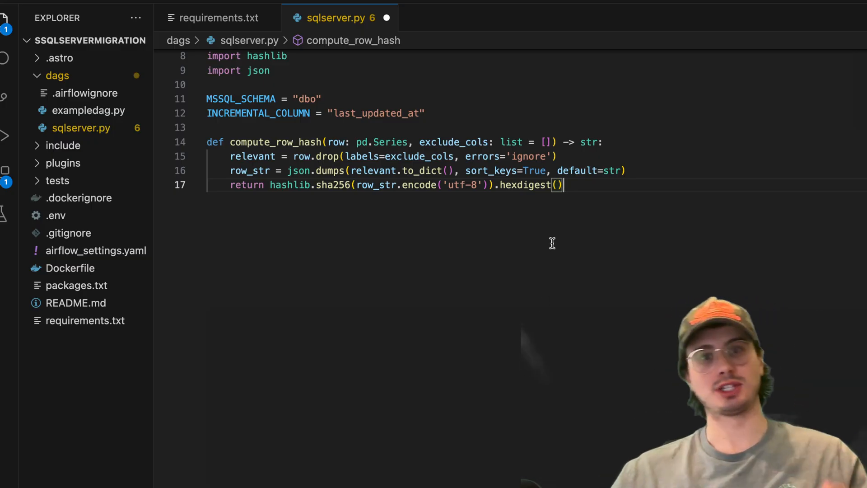
mouse_move(597, 203)
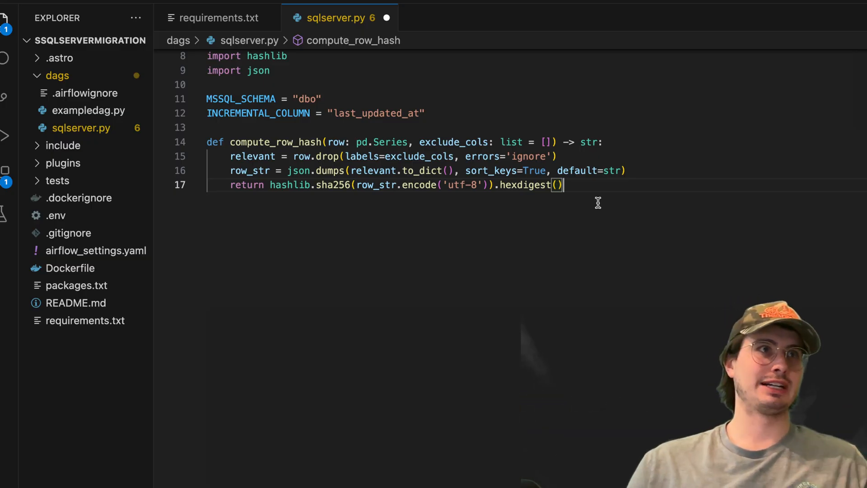
mouse_move(443, 156)
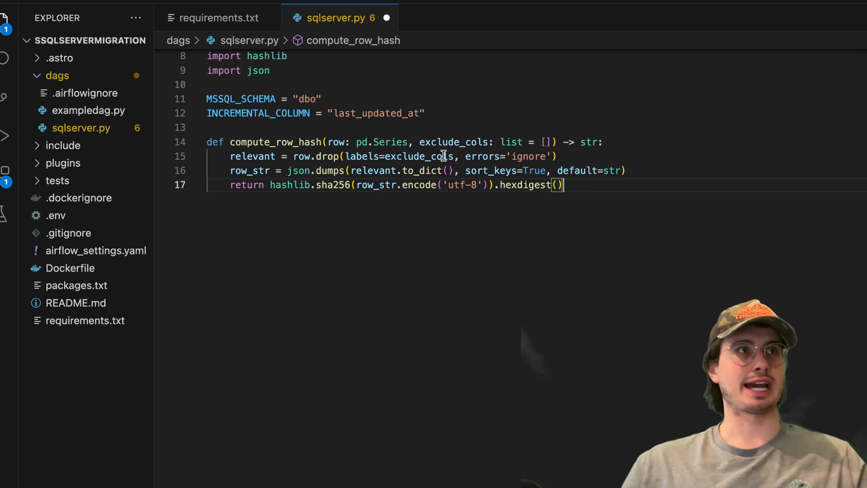
mouse_move(607, 198)
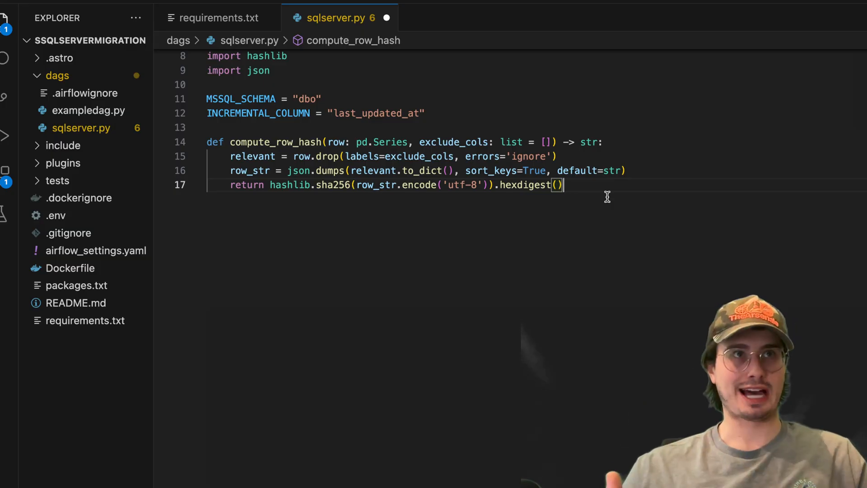
key("Enter")
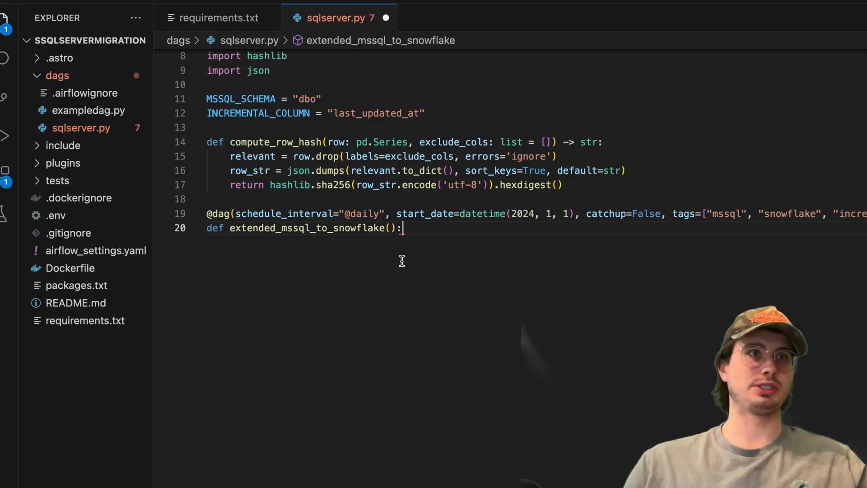
key("Return")
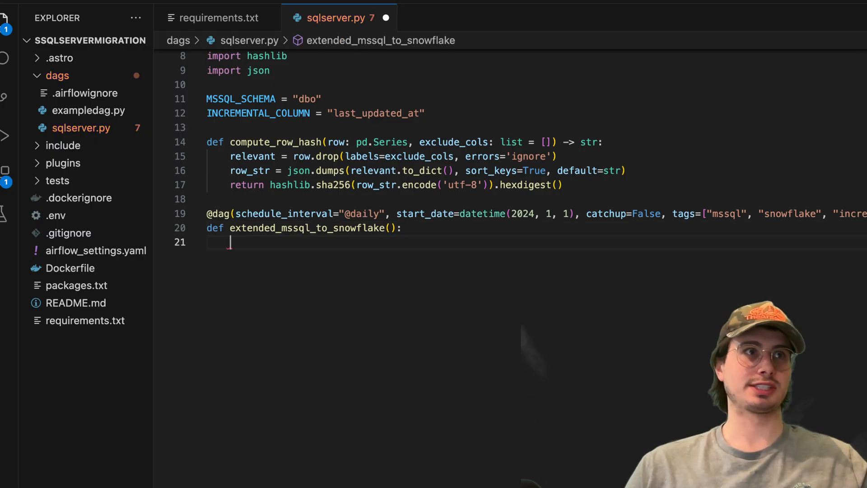
key("enter")
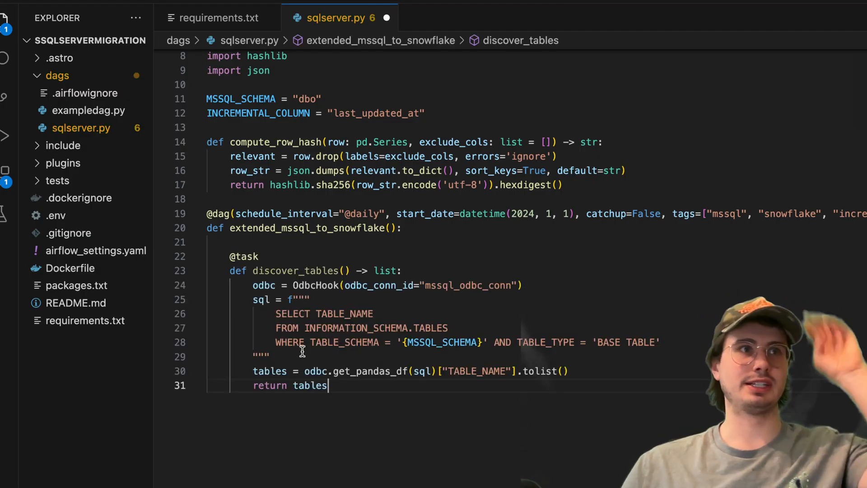
mouse_move(356, 260)
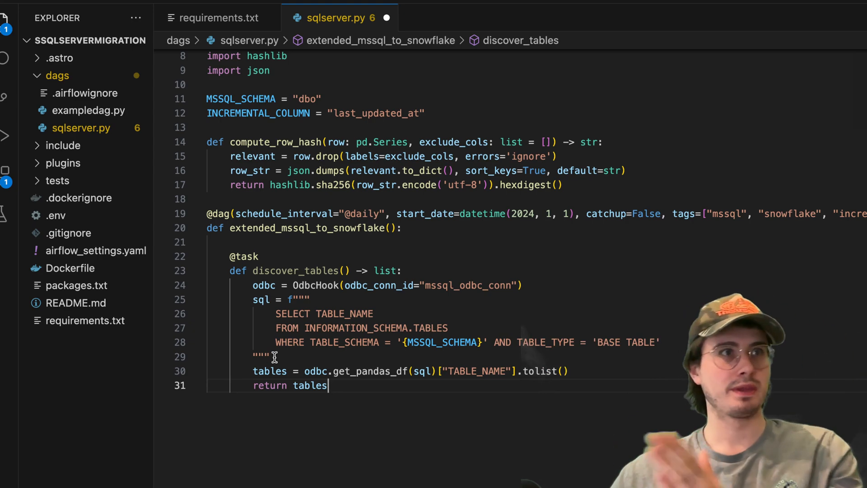
mouse_move(403, 327)
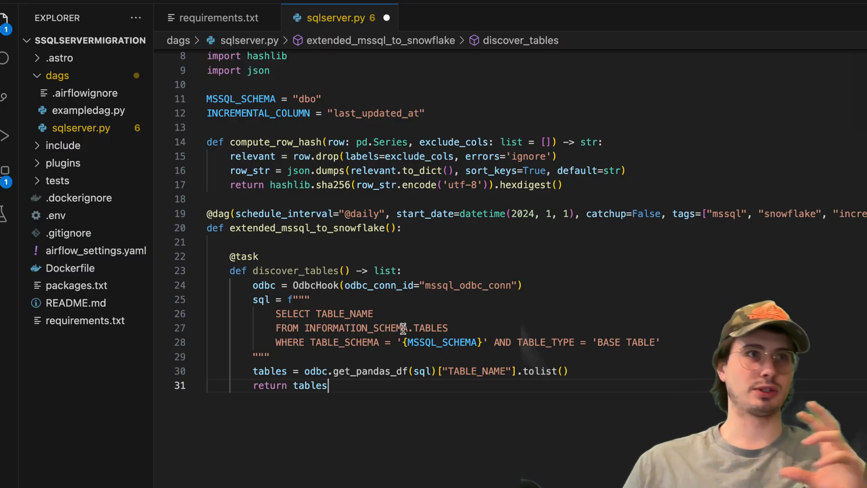
mouse_move(399, 308)
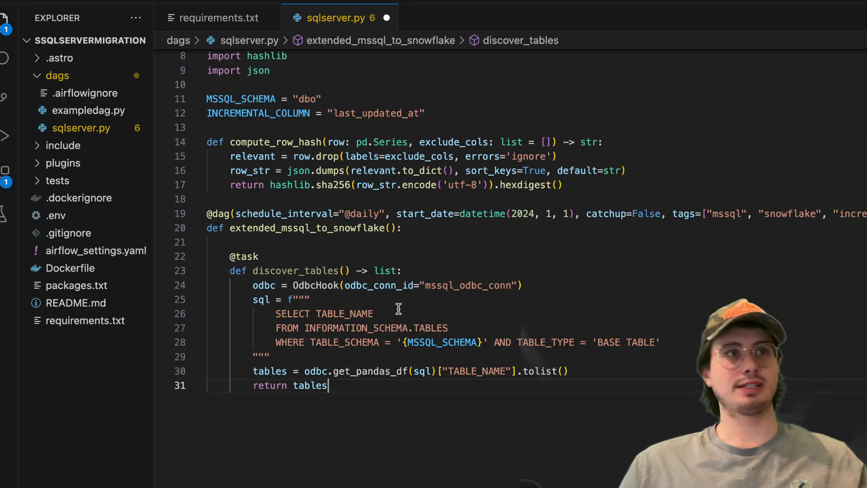
mouse_move(492, 334)
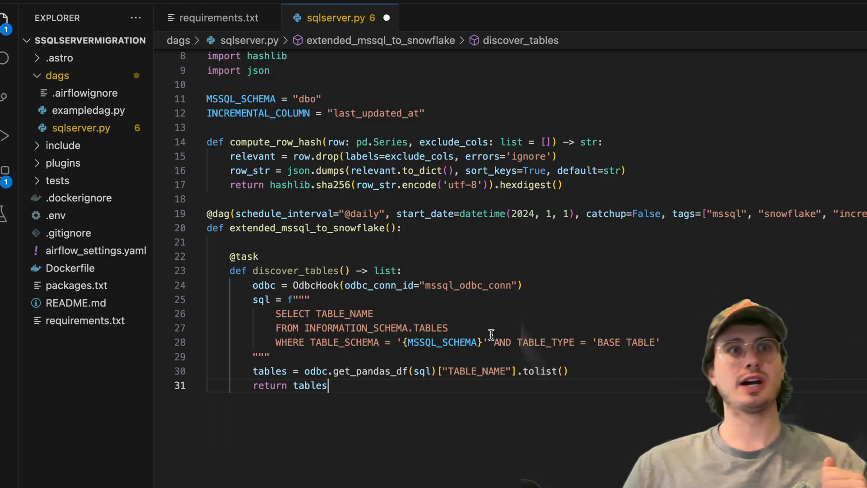
mouse_move(657, 343)
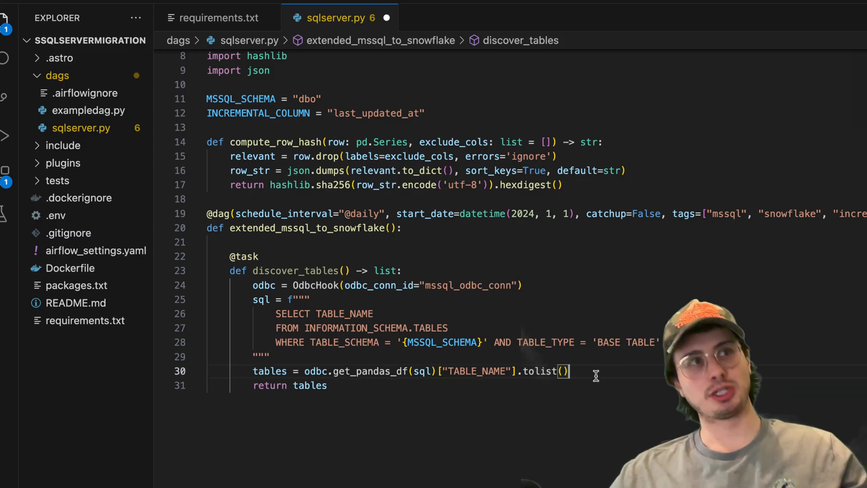
mouse_move(368, 388)
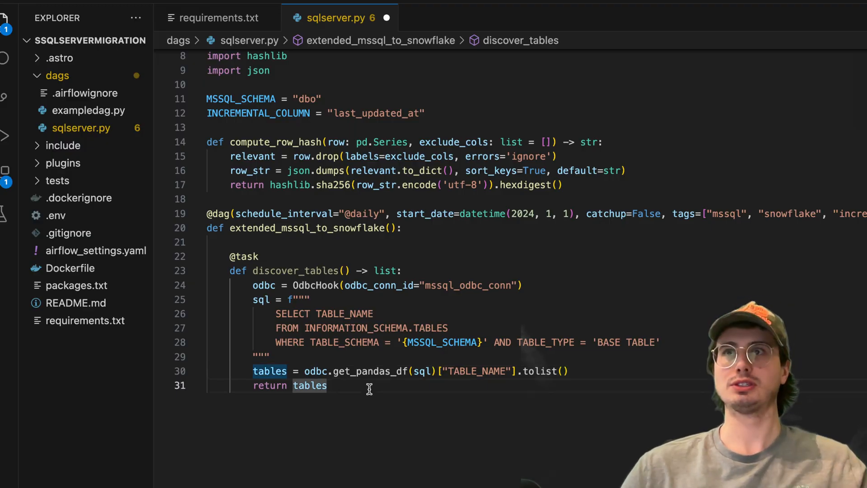
Complete the discover_tables task querying dbo base-table names via OdbcHook, leaving blank lines below.
key("enter")
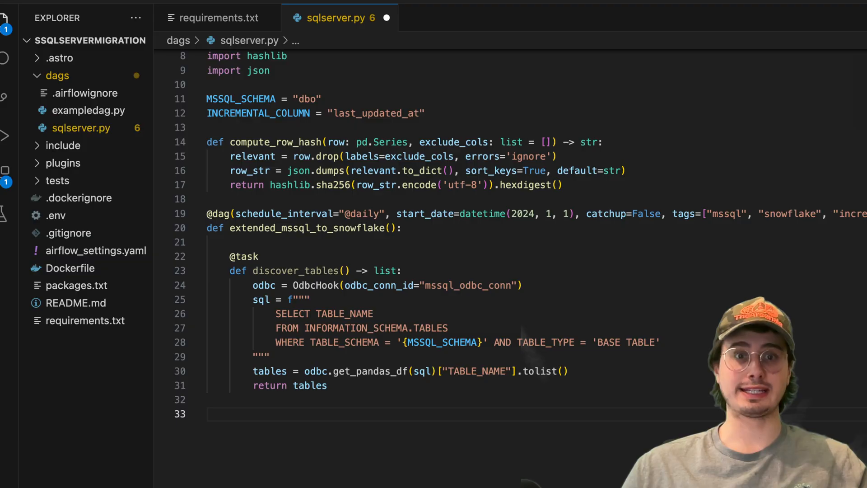
Write get_last_loaded_at reading each table's load time from MIGRATION_METADATA, defaulting to 1970.
scroll("up", 3)
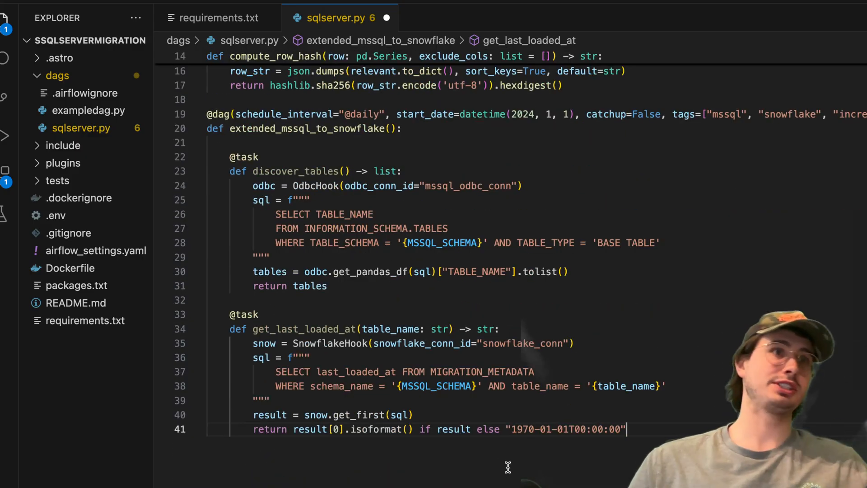
mouse_move(649, 410)
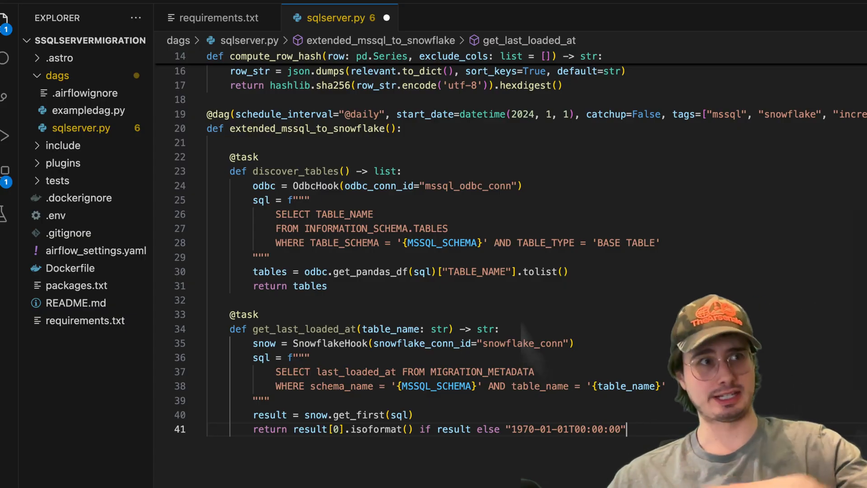
scroll("up", 3)
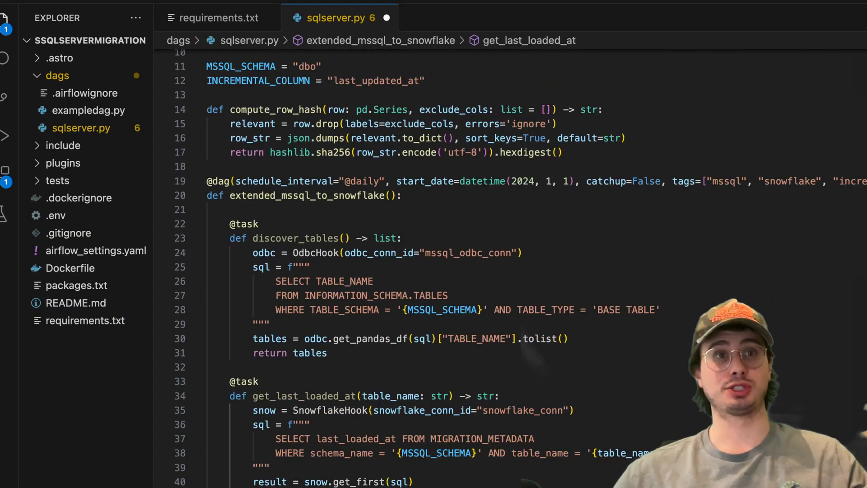
scroll("down", 3)
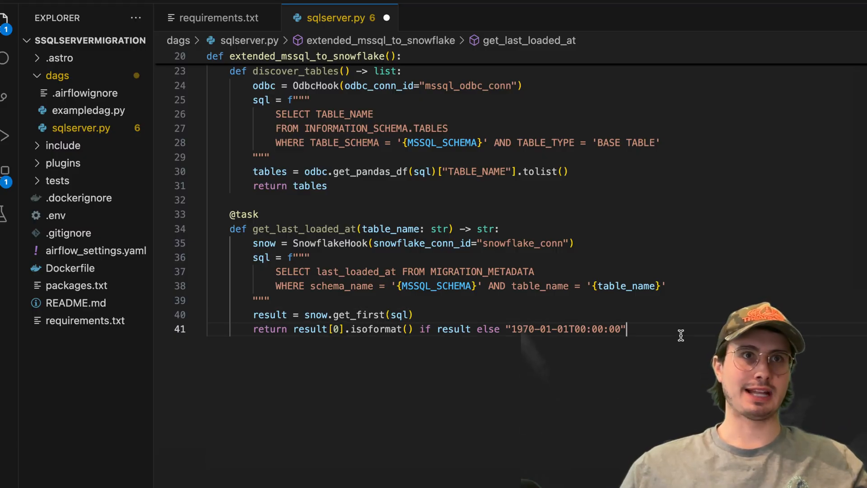
key("Enter")
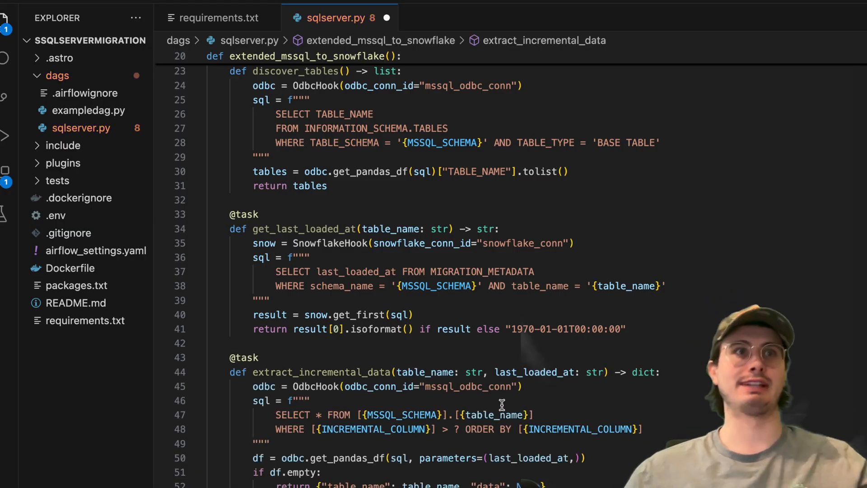
Complete extract_incremental_data selecting rows newer than last load, returning table name, JSON records, columns and dtypes.
scroll("down", 3)
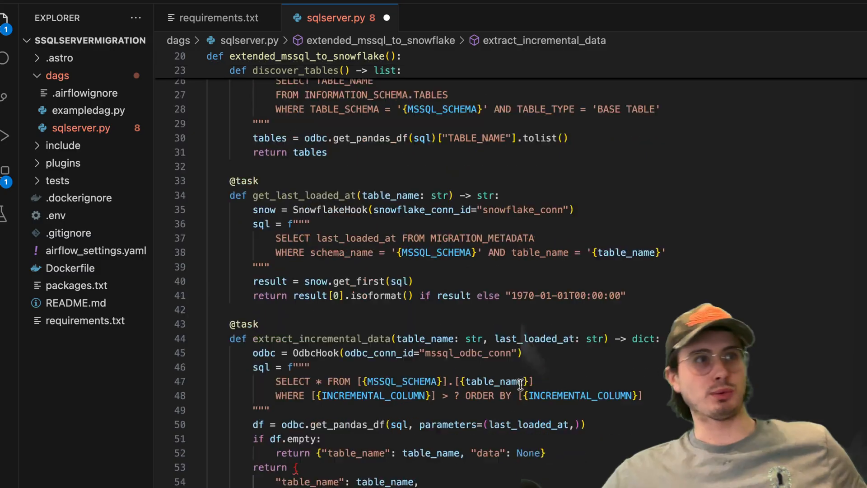
scroll("down", 3)
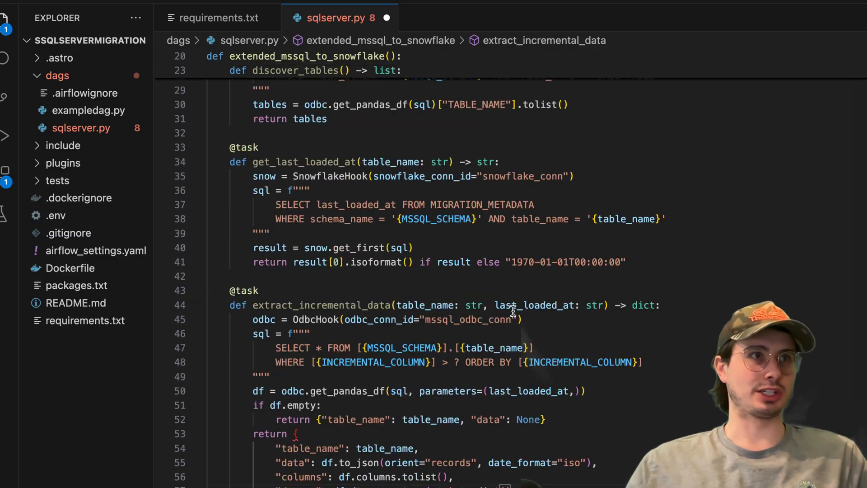
scroll("up", 3)
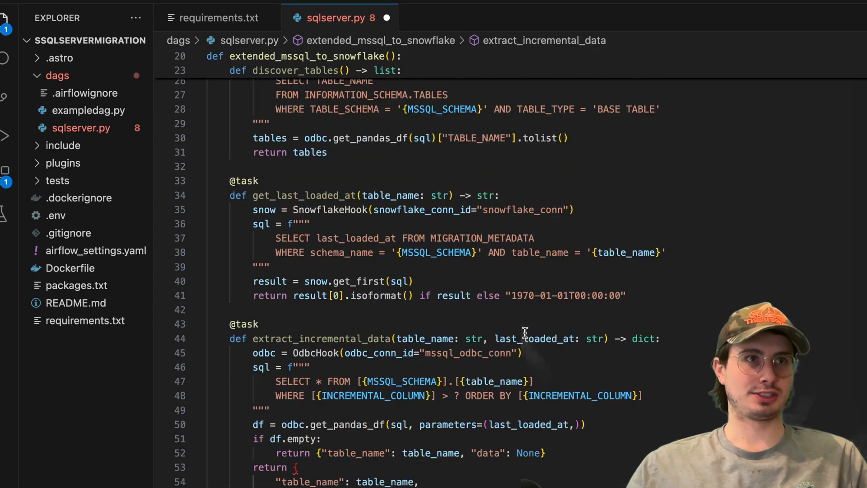
scroll("down", 3)
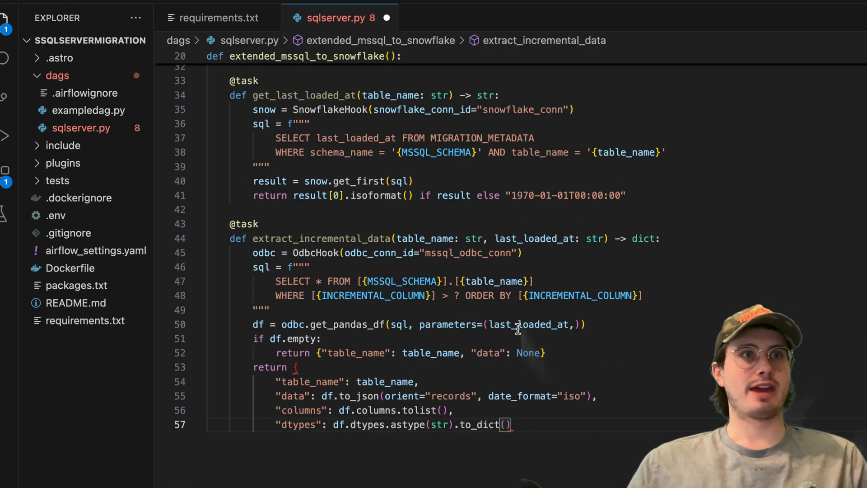
scroll("up", 3)
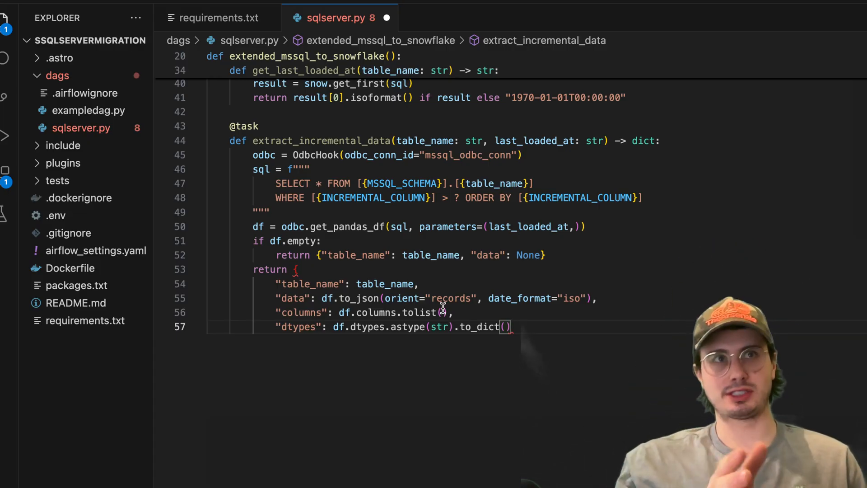
scroll("up", 3)
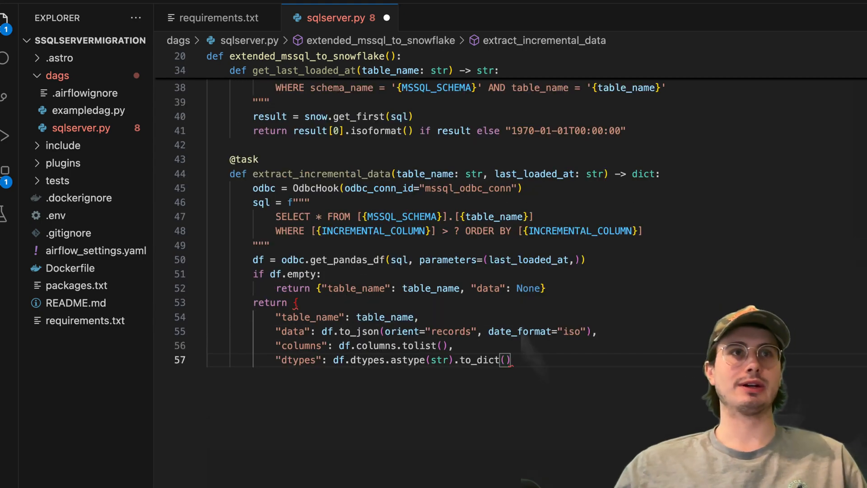
mouse_move(500, 360)
type("}")
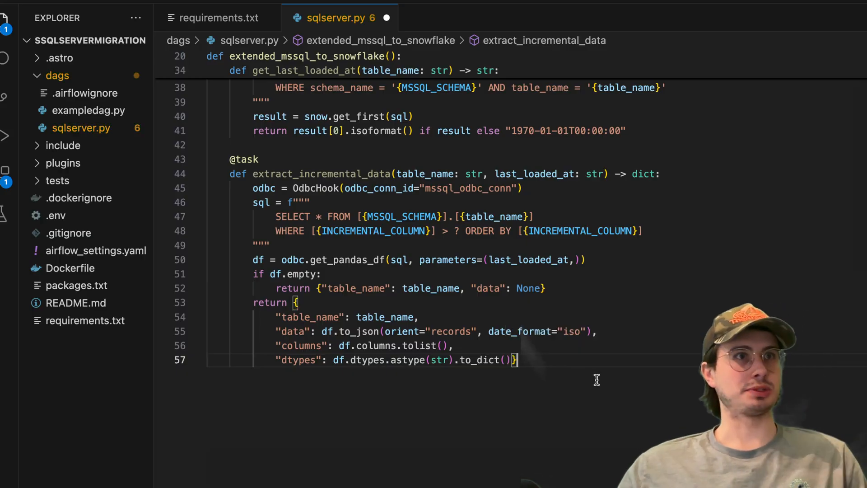
mouse_move(365, 255)
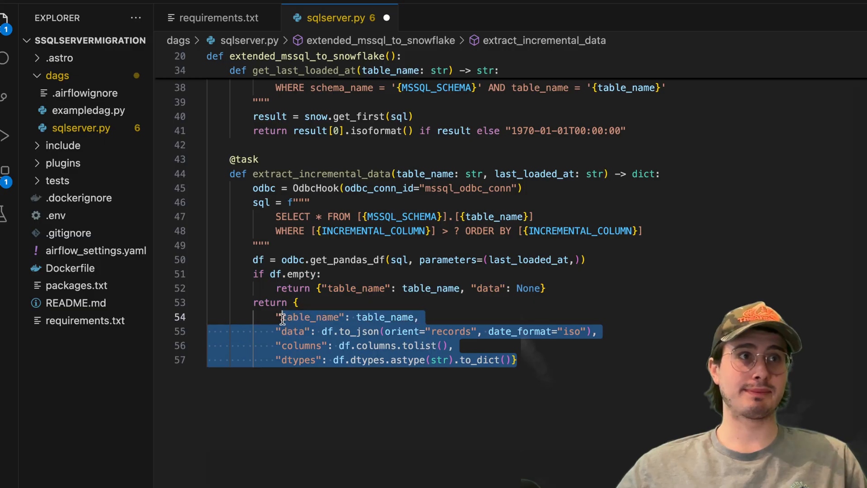
mouse_move(575, 376)
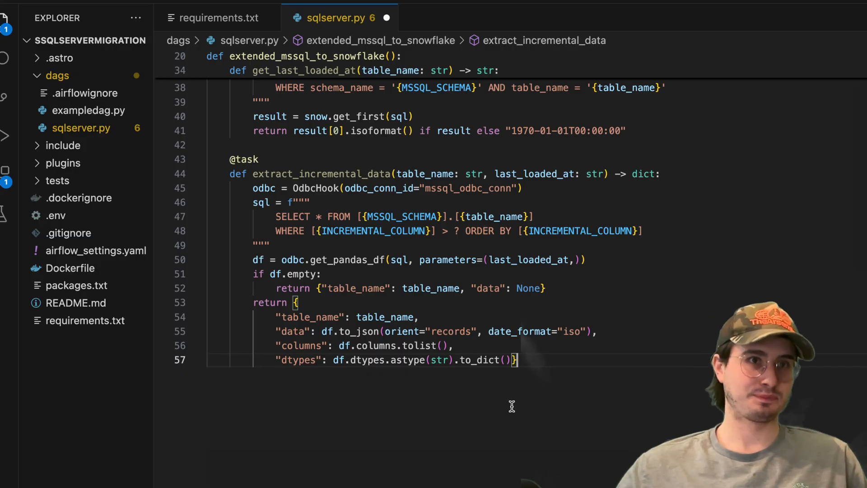
key("Enter")
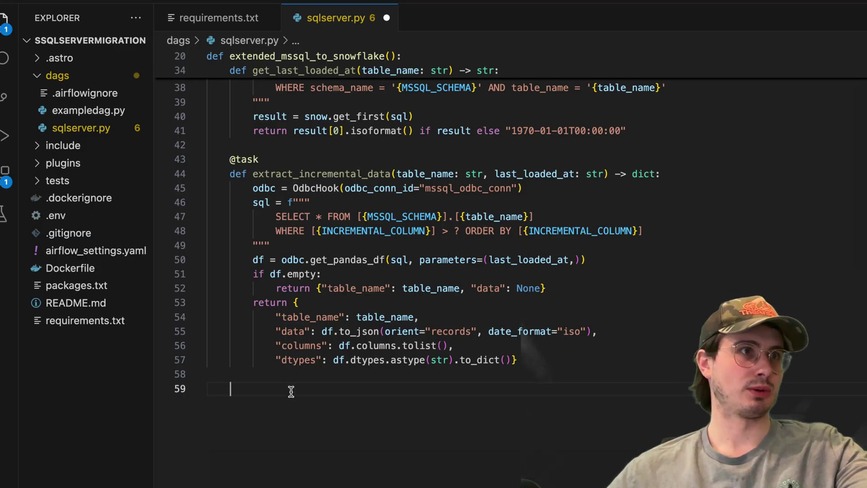
Review load_to_snowflake's payload read, row hashing, dtype_map and staging column definitions.
scroll("down", 3)
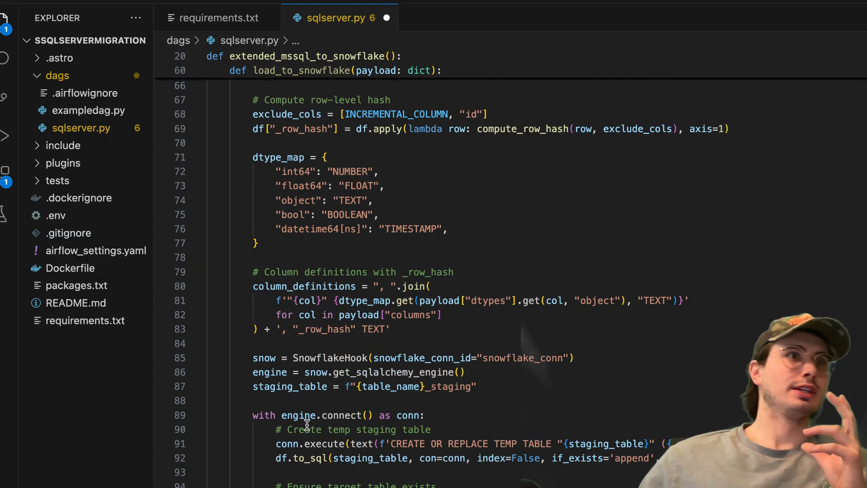
scroll("up", 3)
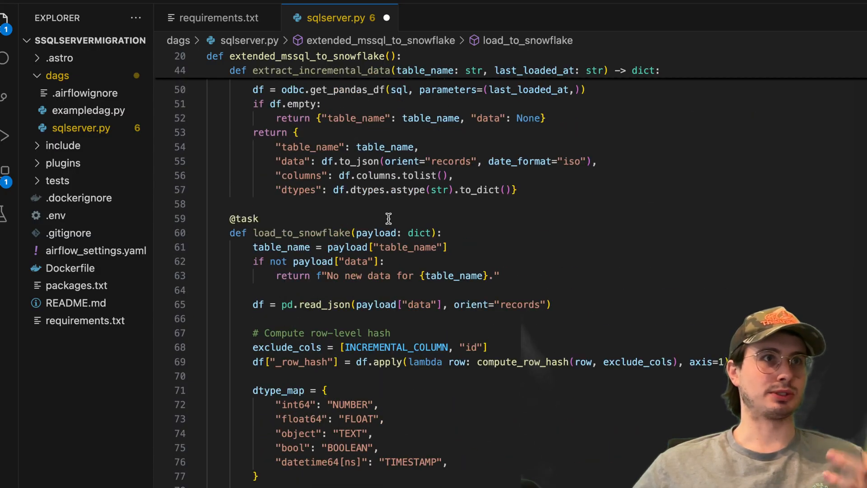
scroll("up", 3)
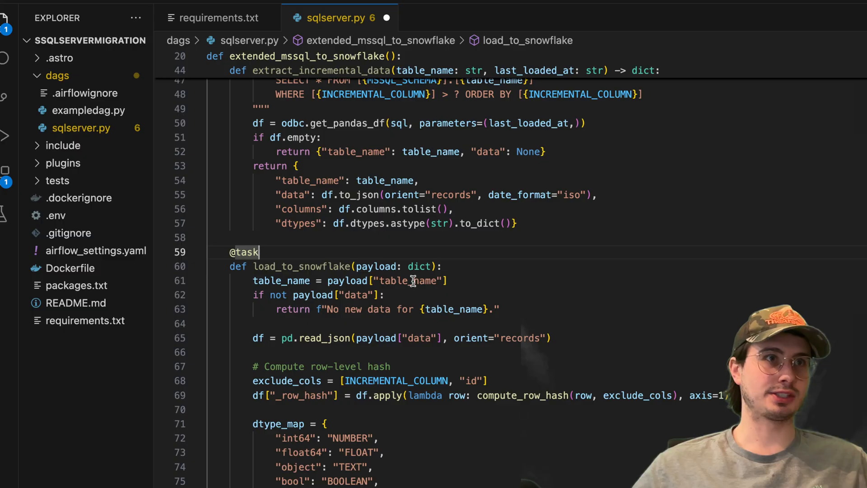
left_click(450, 280)
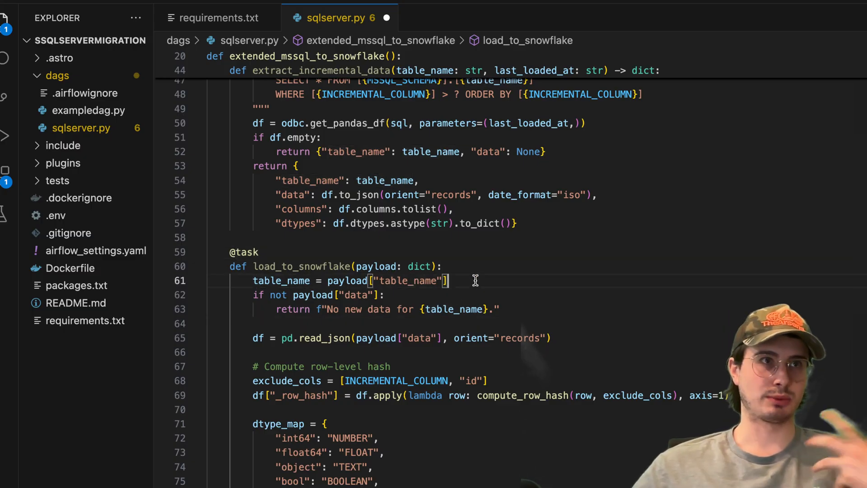
mouse_move(482, 309)
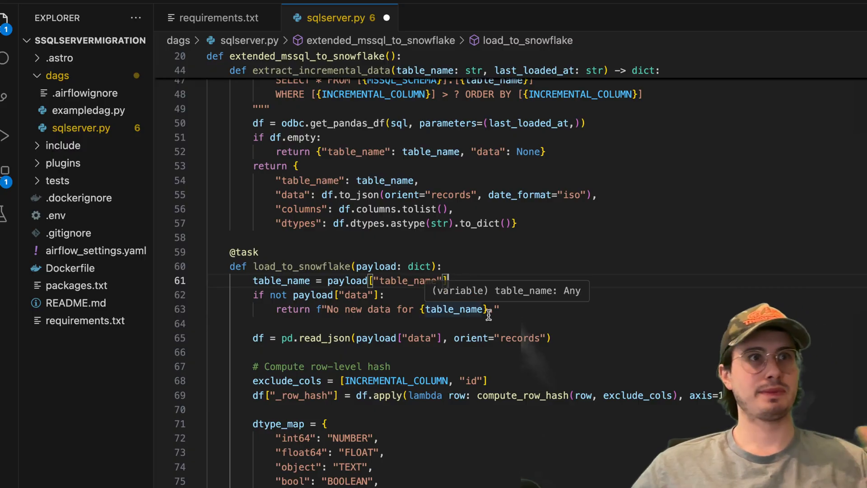
mouse_move(506, 309)
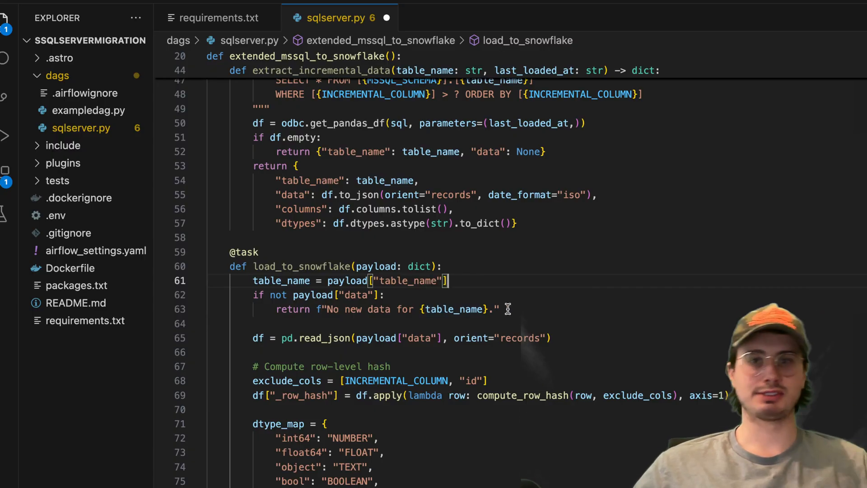
mouse_move(540, 341)
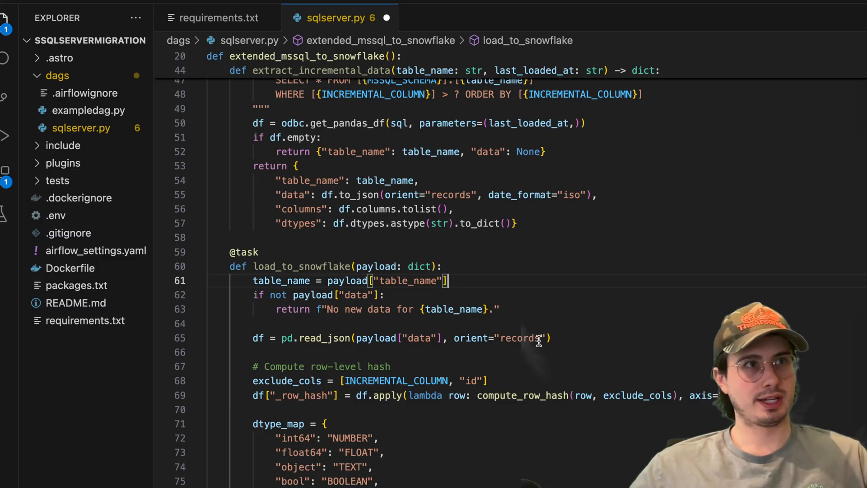
scroll("down", 3)
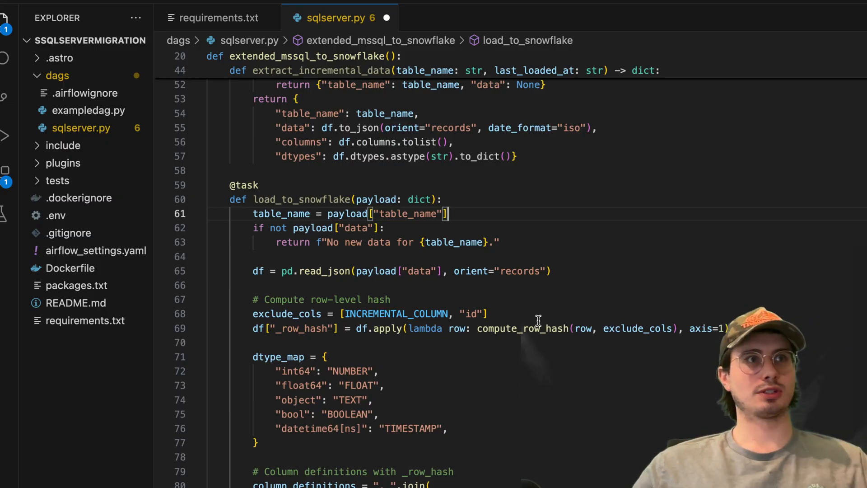
mouse_move(786, 297)
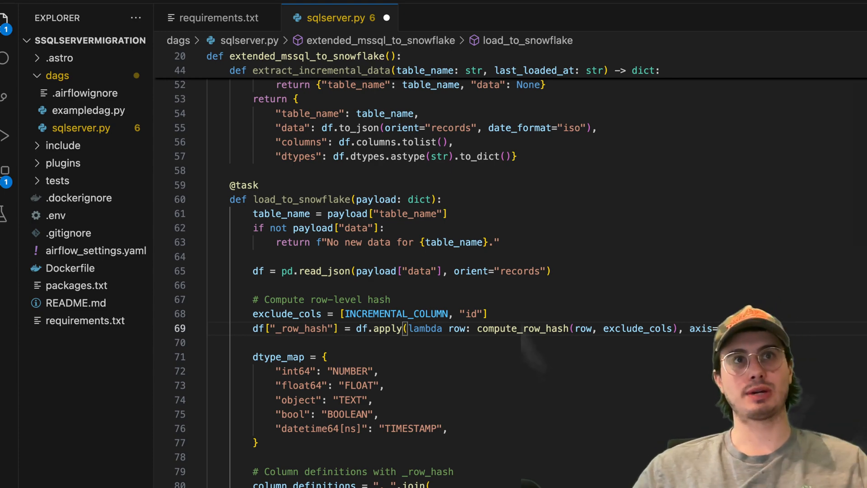
scroll("down", 3)
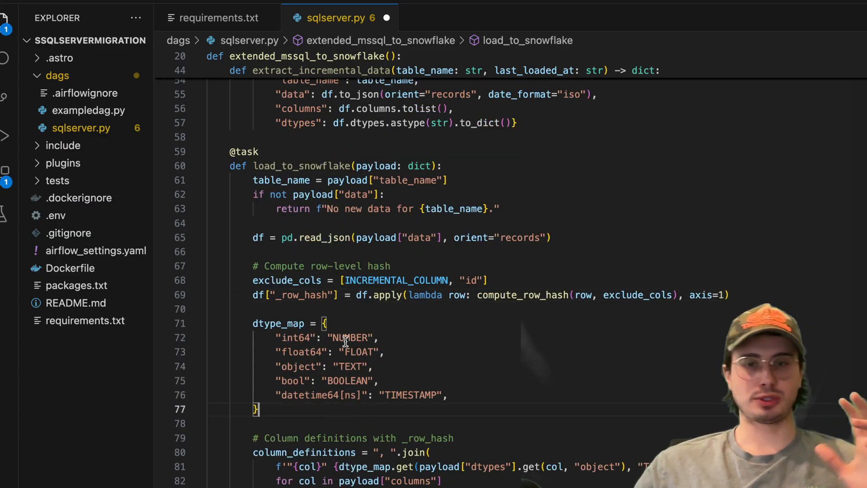
scroll("down", 3)
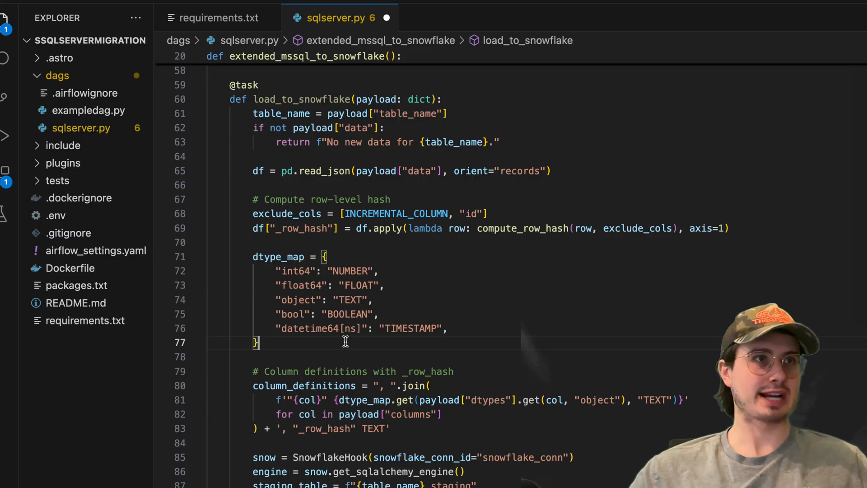
mouse_move(352, 270)
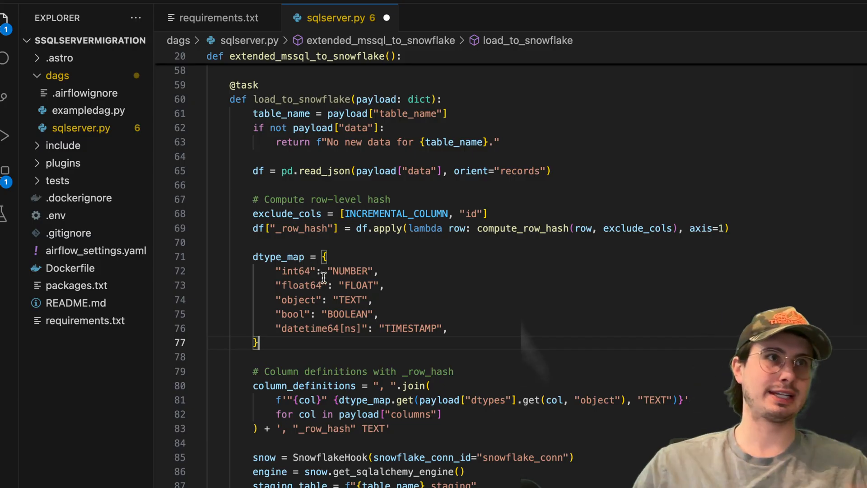
mouse_move(279, 287)
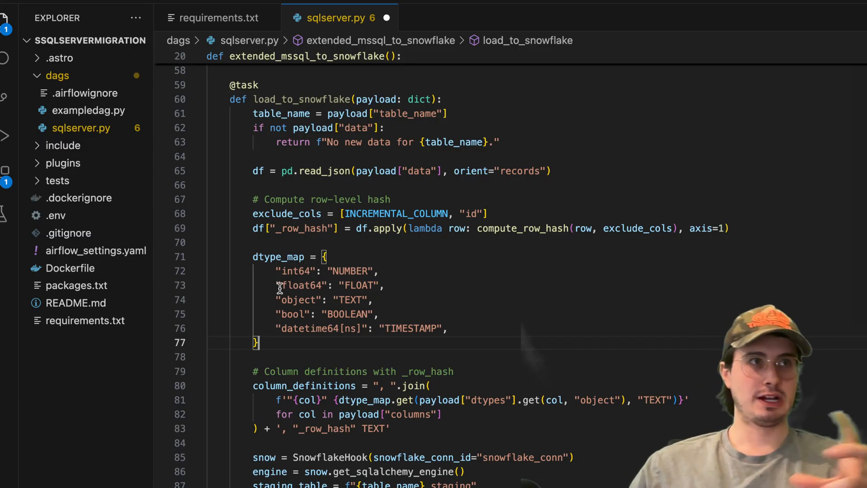
mouse_move(309, 299)
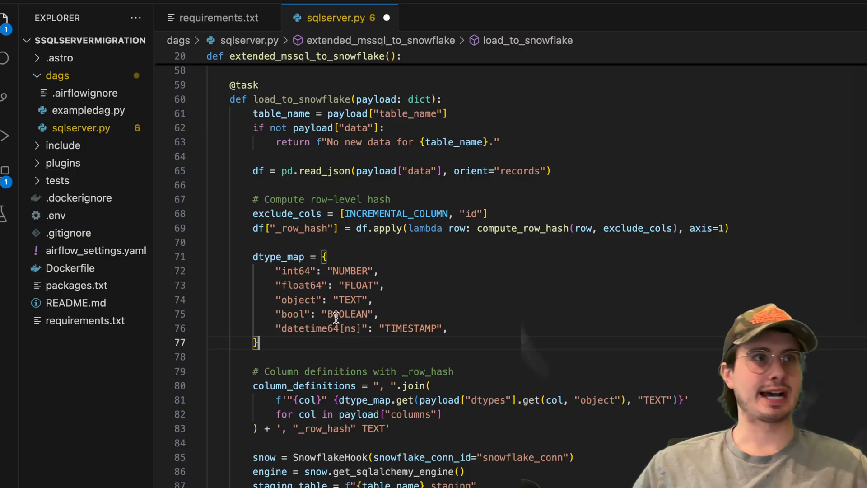
mouse_move(407, 329)
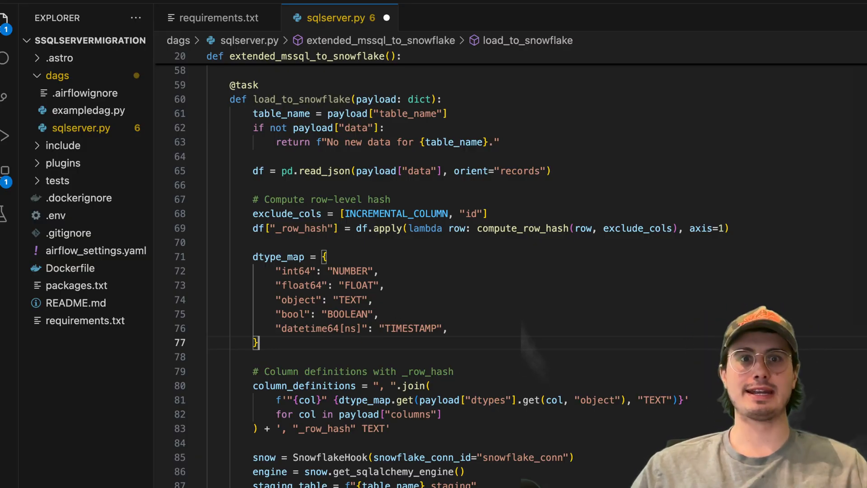
scroll("down", 3)
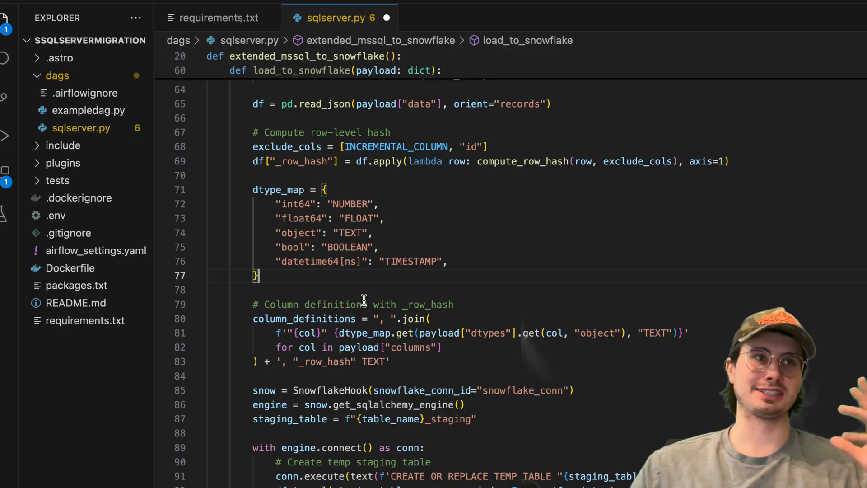
scroll("down", 3)
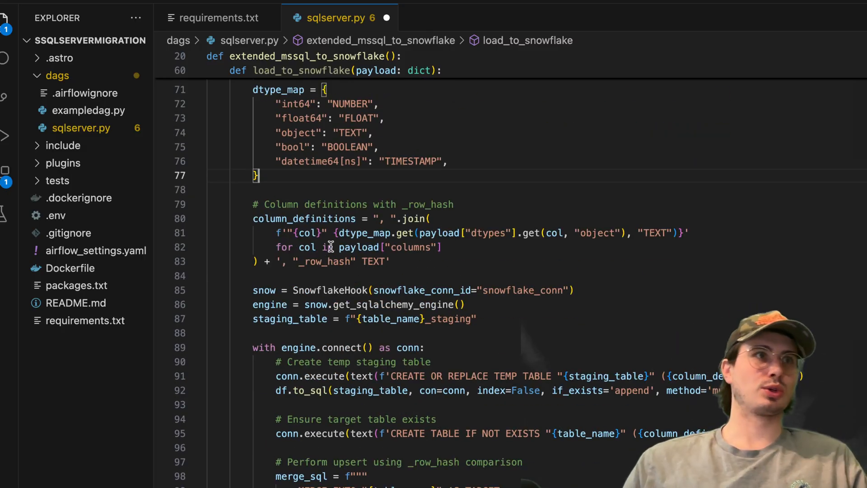
scroll("up", 3)
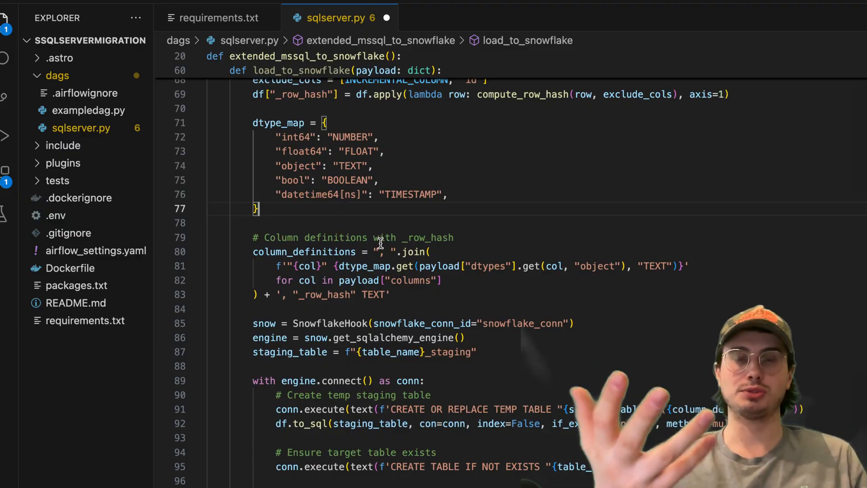
scroll("up", 3)
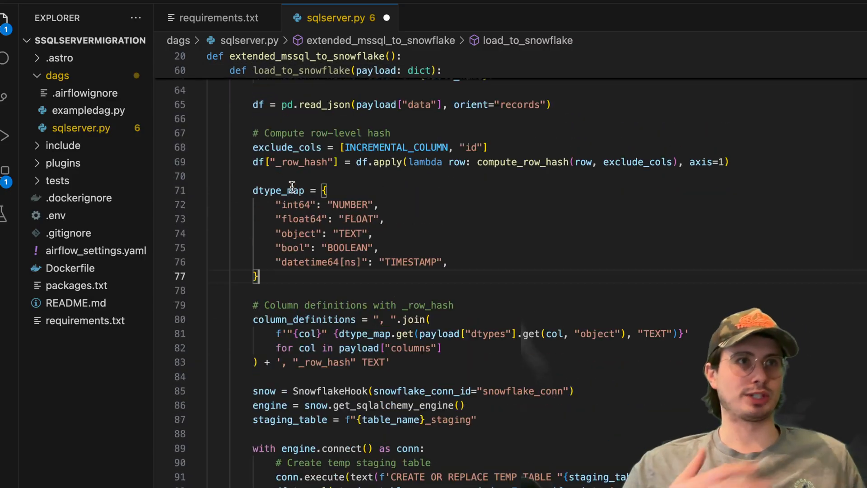
scroll("down", 3)
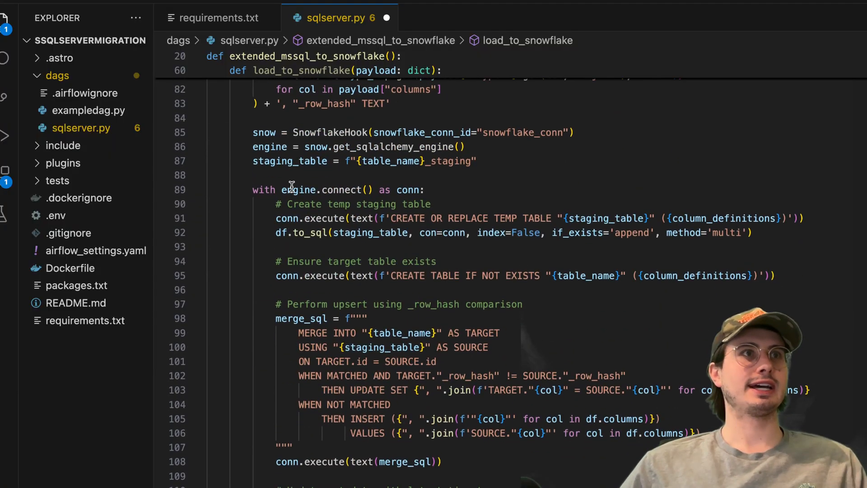
mouse_move(575, 104)
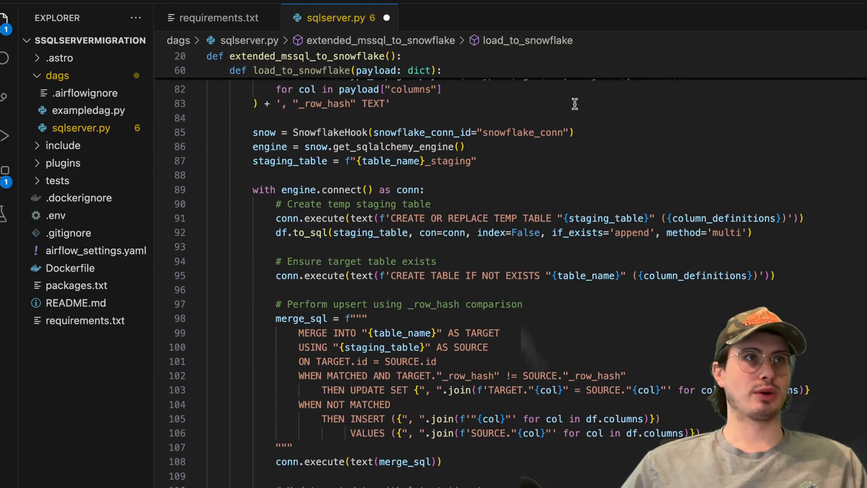
mouse_move(553, 145)
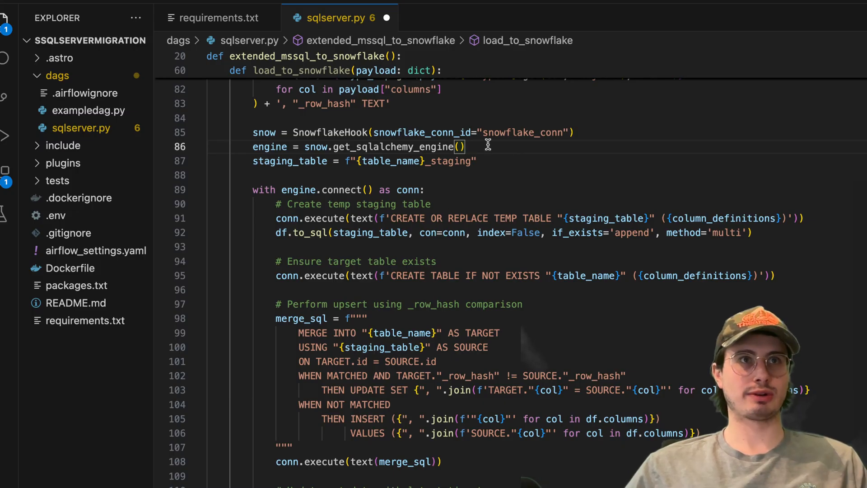
mouse_move(530, 133)
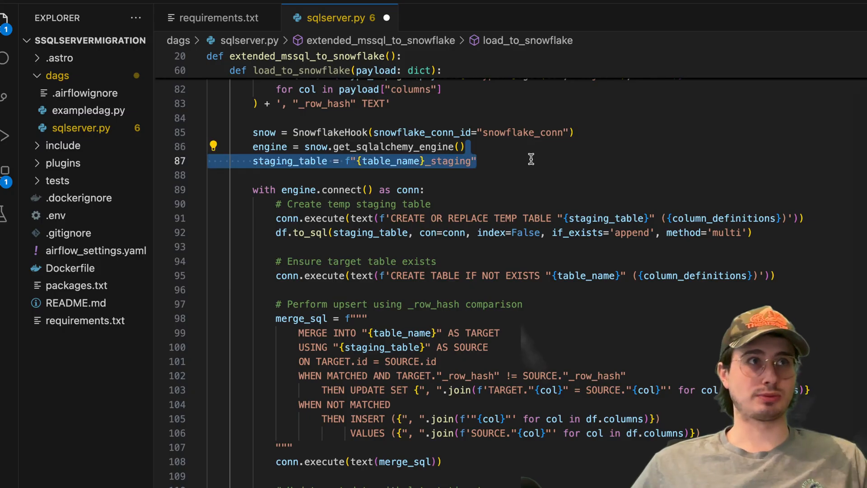
scroll("down", 3)
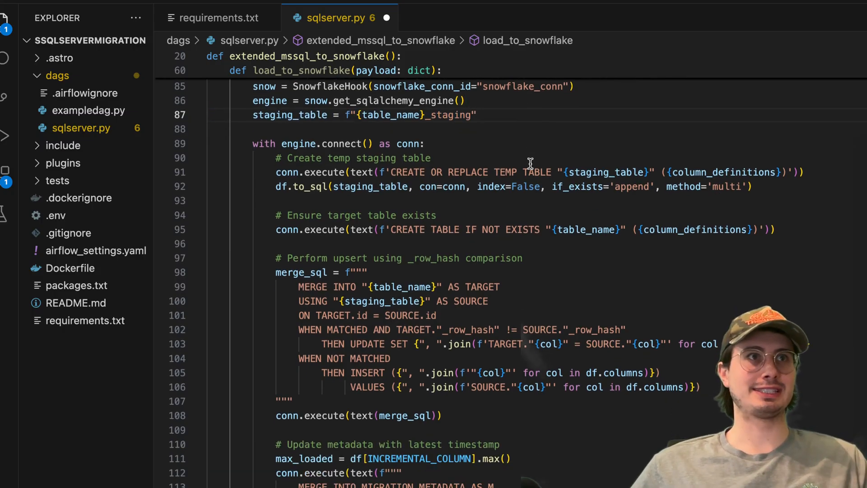
scroll("down", 3)
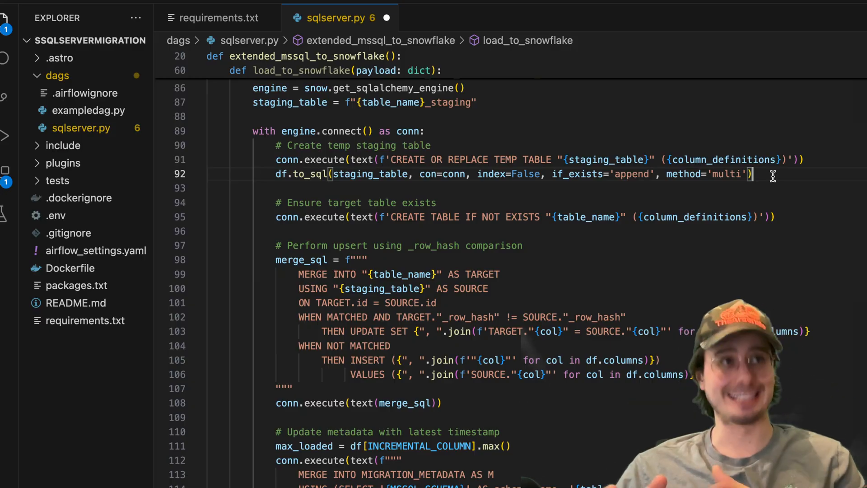
mouse_move(785, 188)
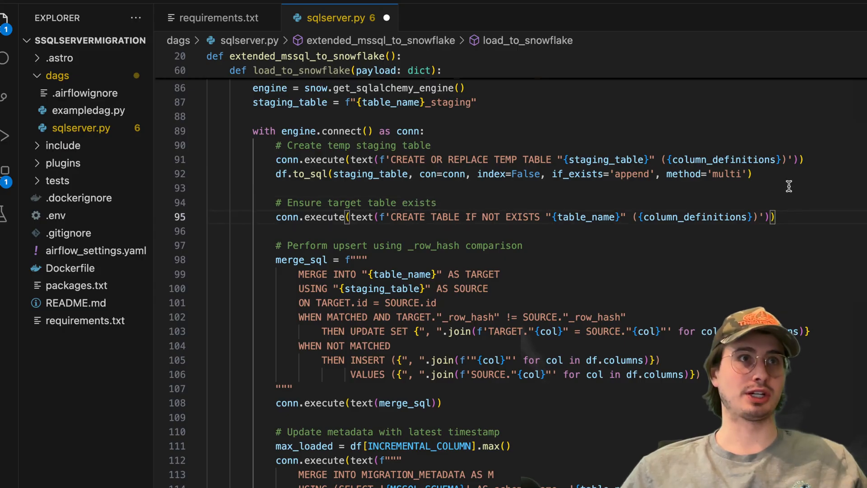
scroll("down", 3)
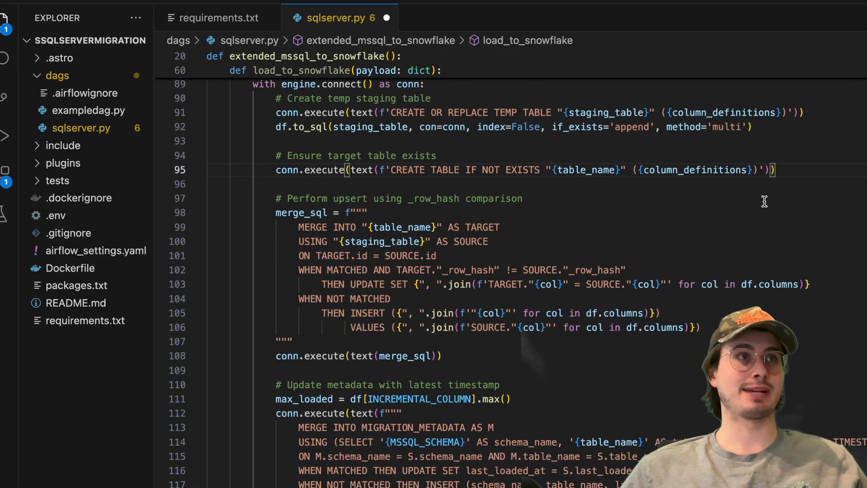
mouse_move(380, 208)
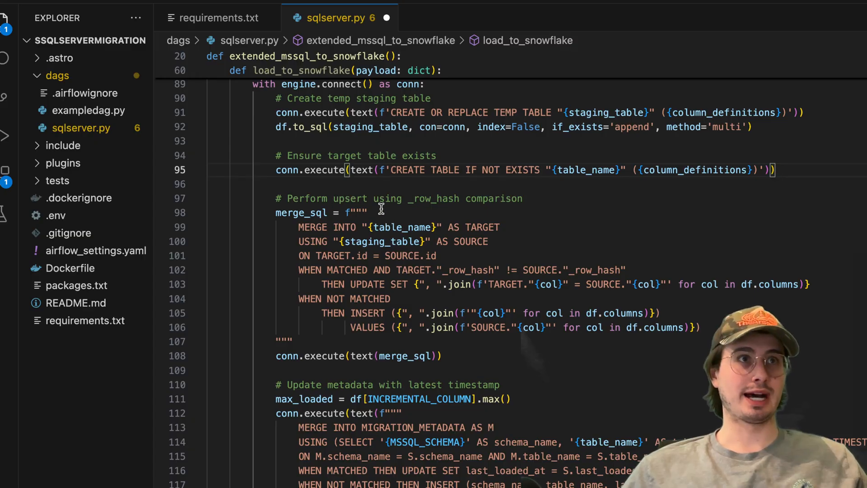
mouse_move(468, 240)
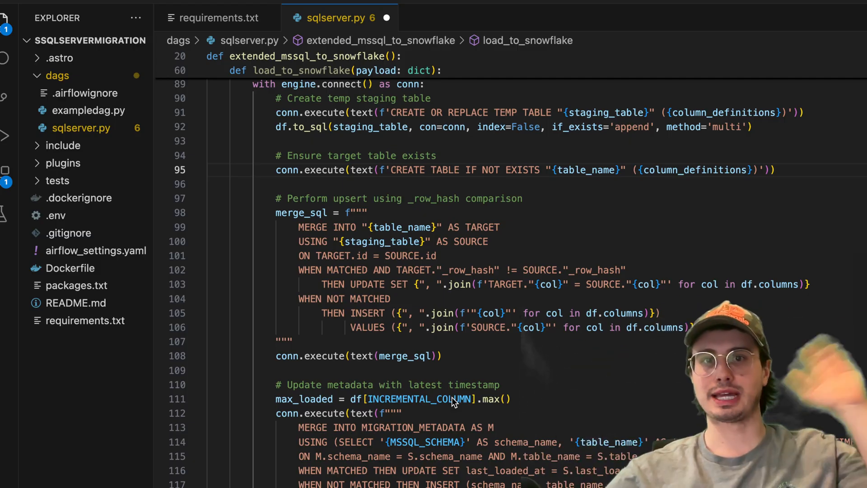
mouse_move(489, 269)
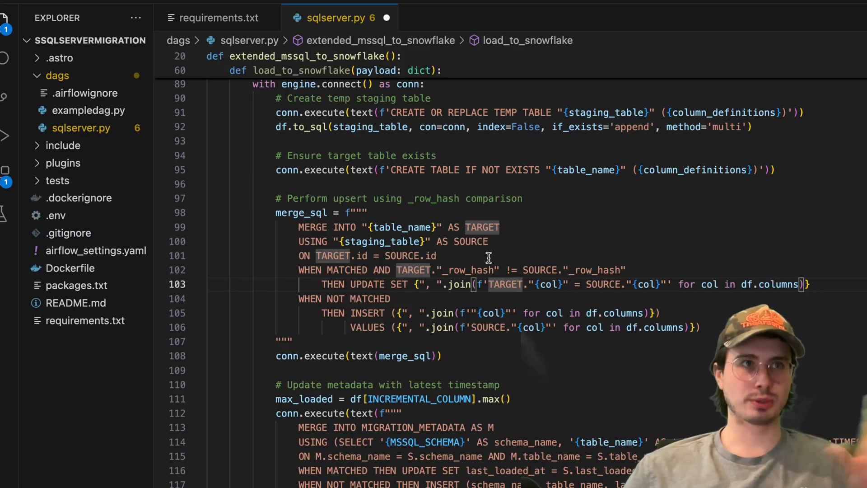
mouse_move(579, 280)
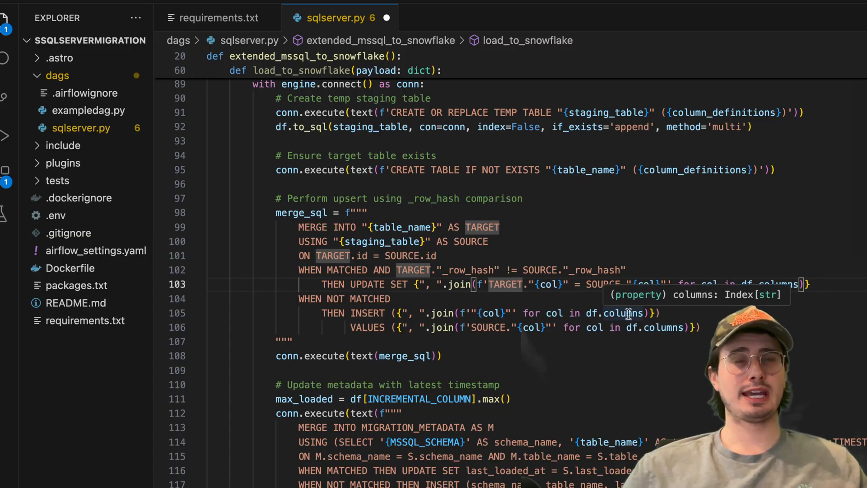
scroll("down", 3)
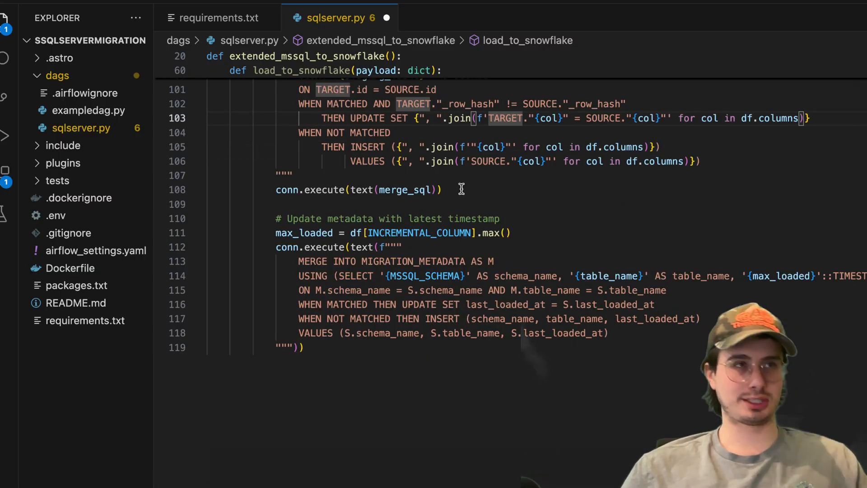
scroll("up", 3)
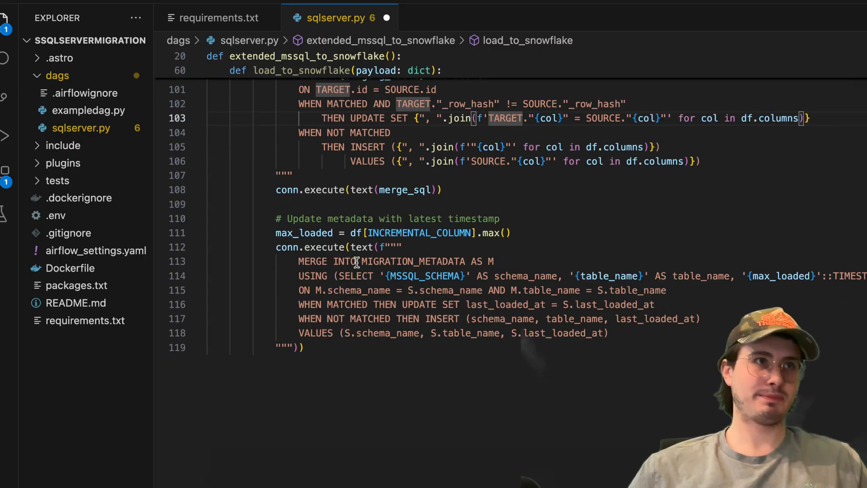
mouse_move(407, 347)
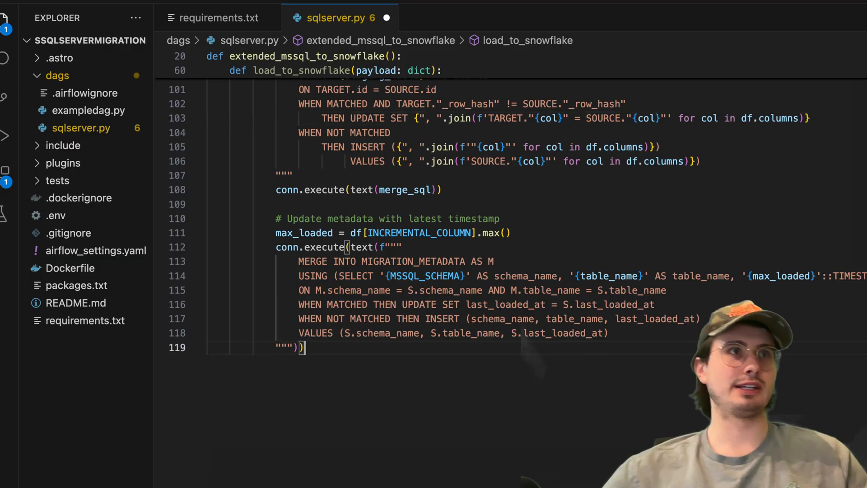
scroll("up", 3)
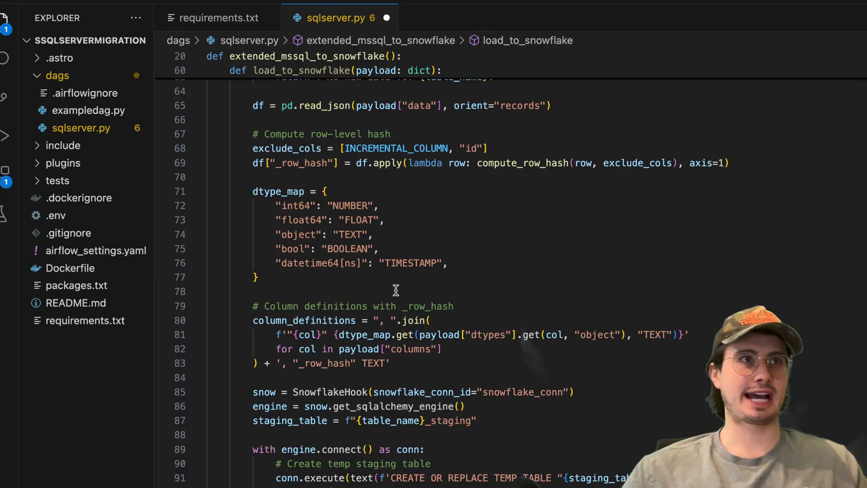
scroll("down", 3)
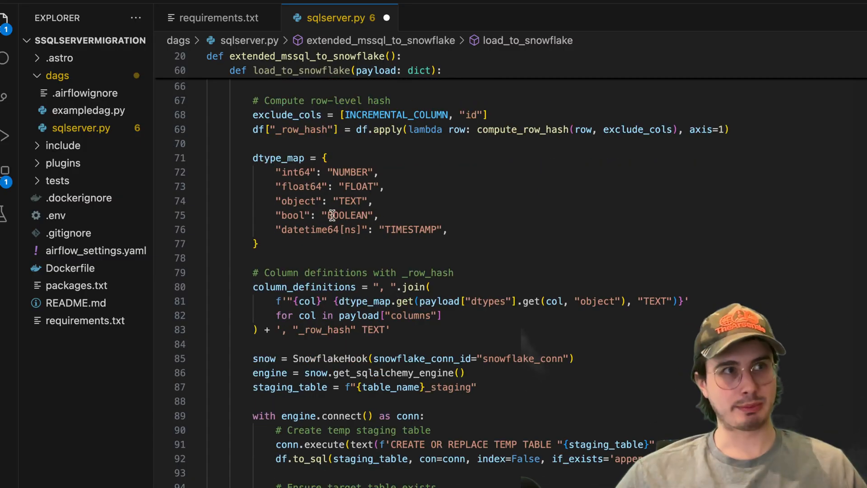
scroll("down", 3)
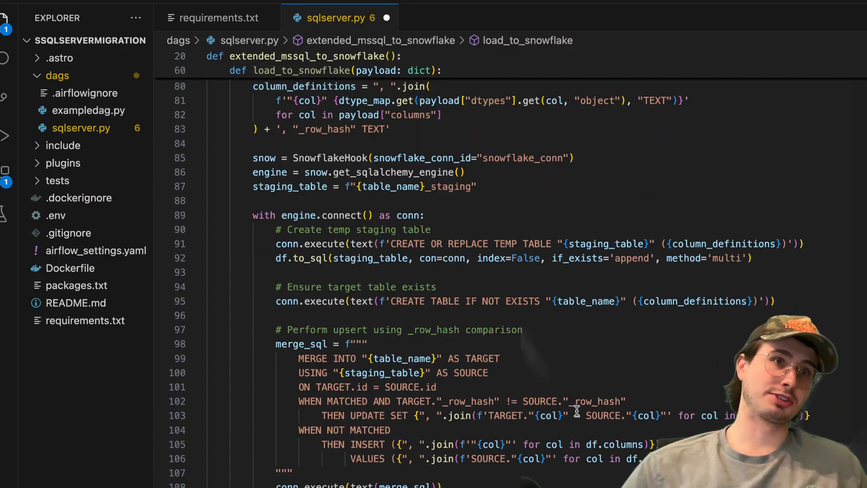
scroll("down", 3)
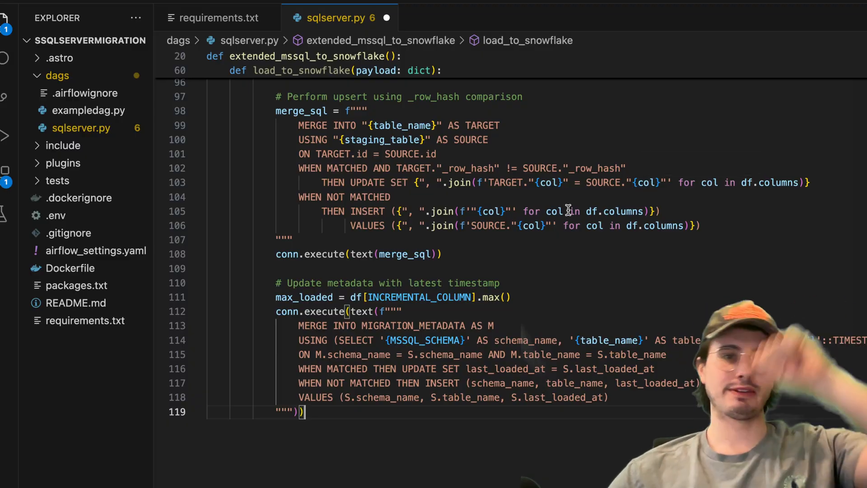
mouse_move(456, 472)
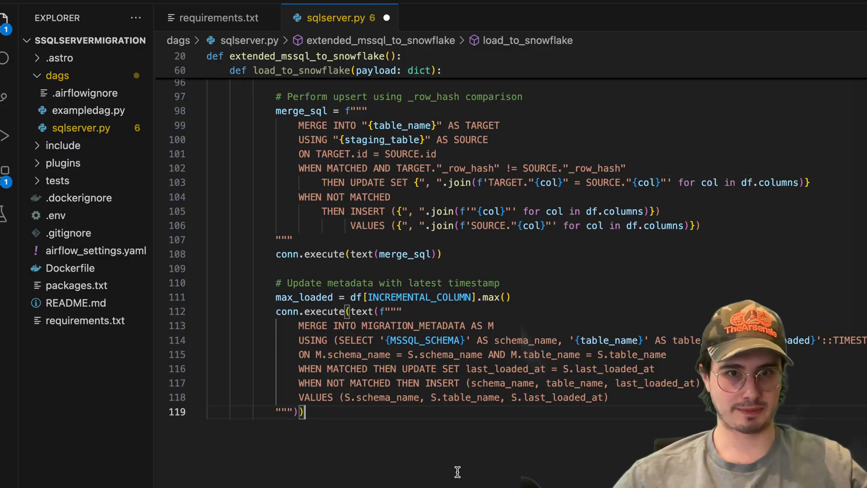
Begin a new line after load_to_snowflake for the .expand() task wiring and DAG call.
key("Enter")
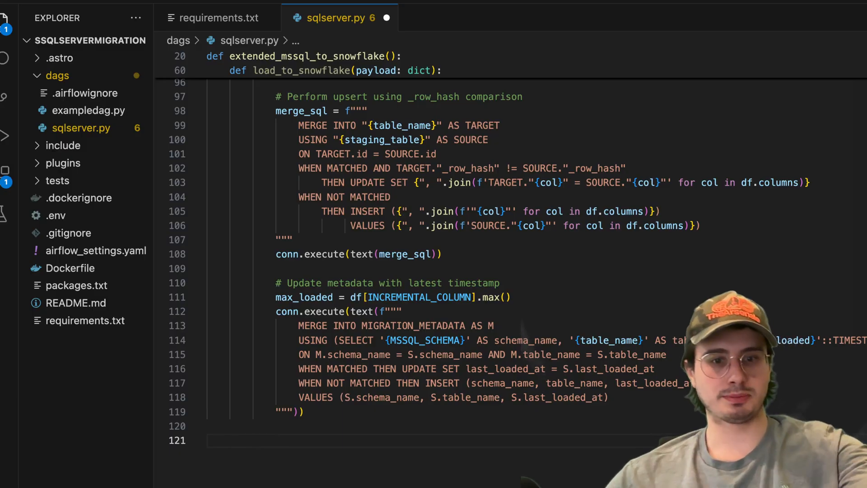
scroll("down", 3)
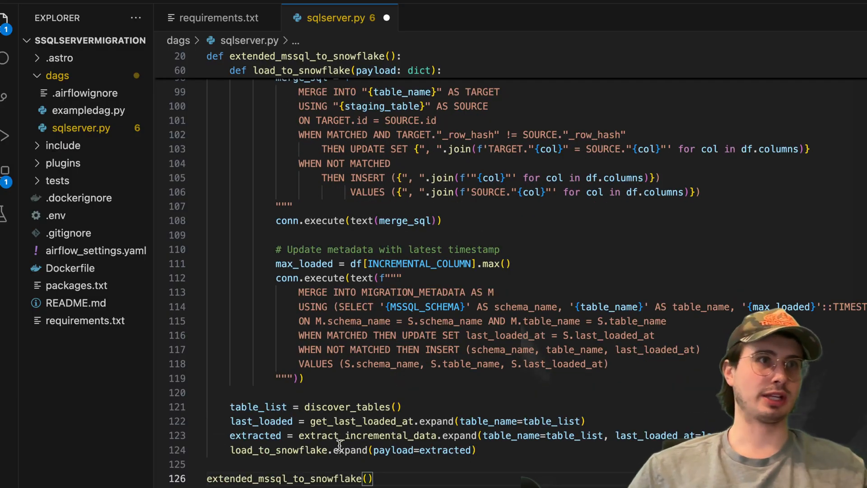
mouse_move(500, 407)
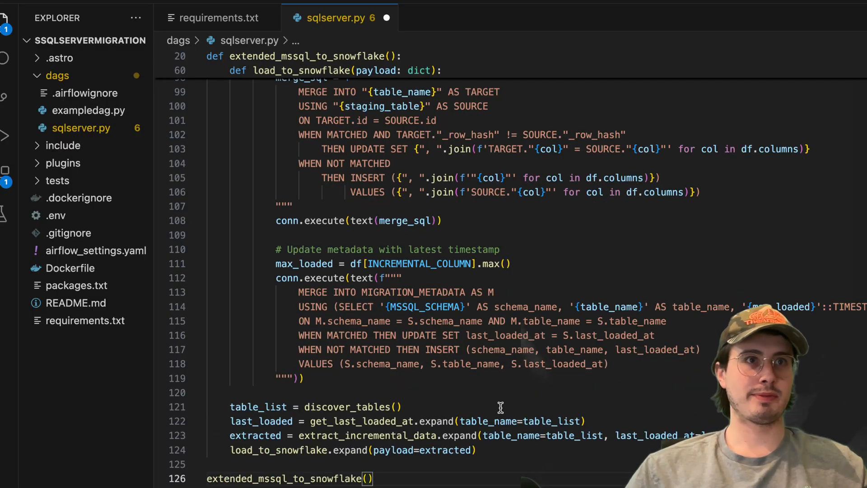